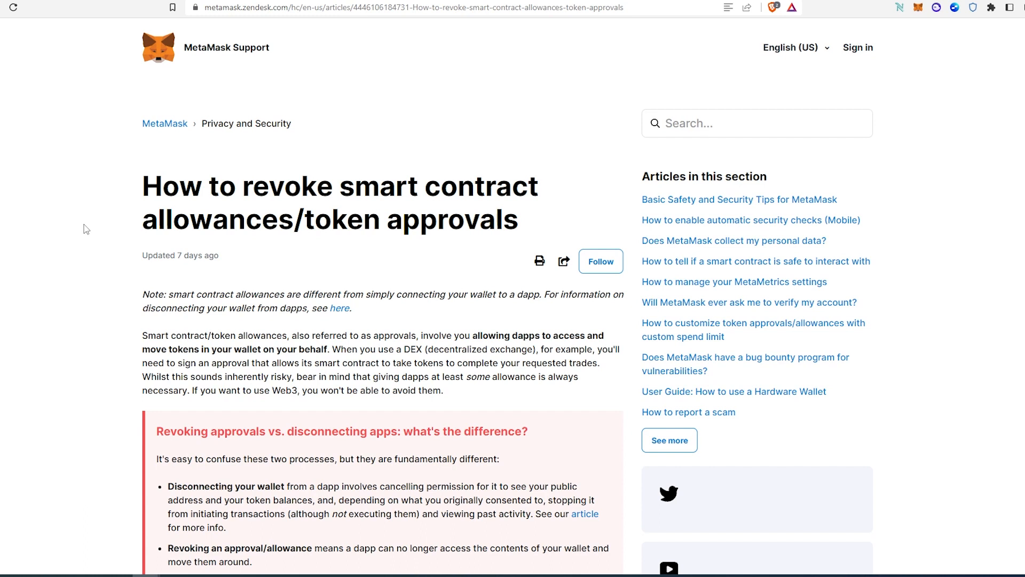
pyautogui.moveTo(135, 71)
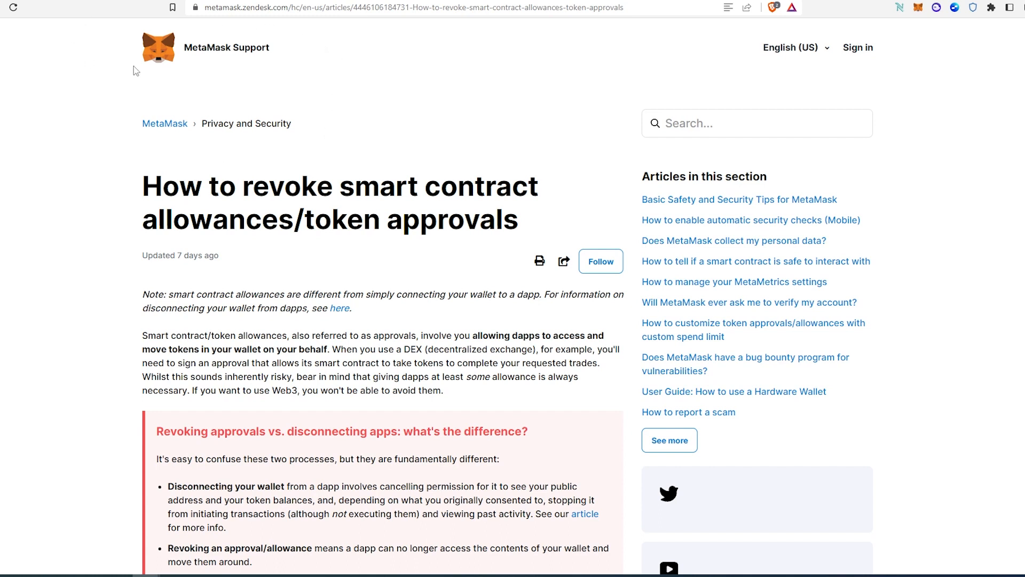
pyautogui.moveTo(262, 62)
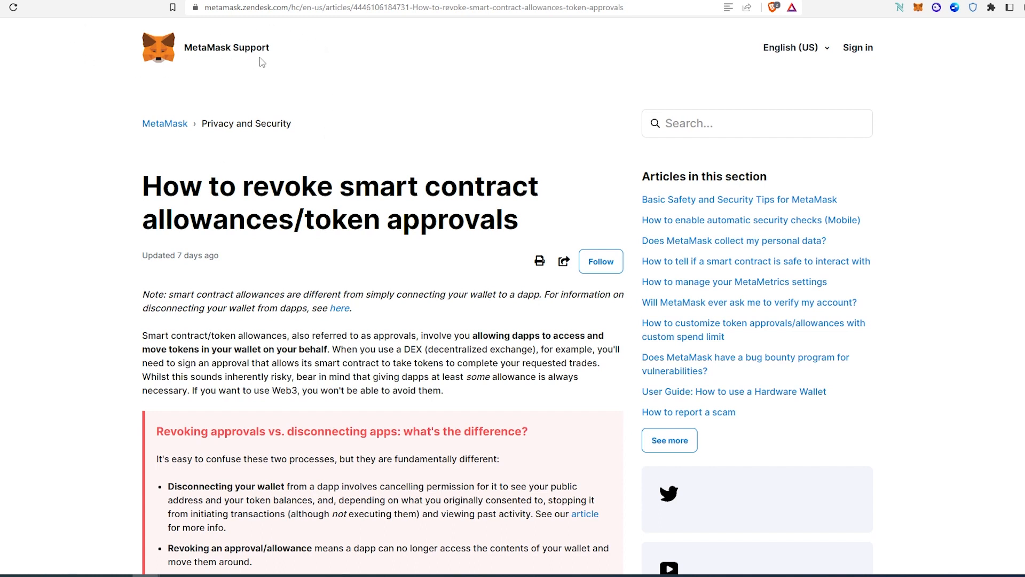
pyautogui.moveTo(334, 102)
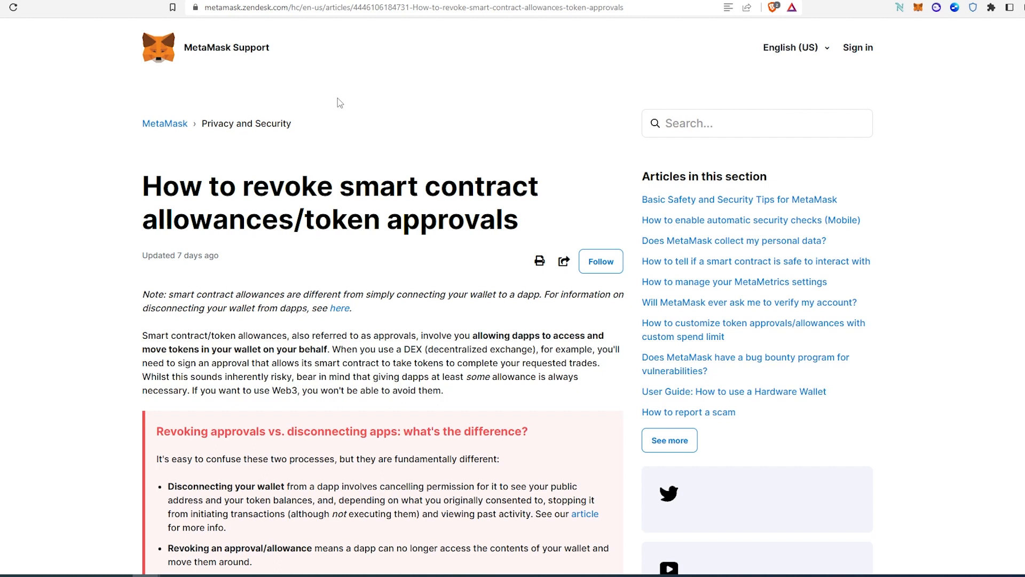
pyautogui.moveTo(774, 58)
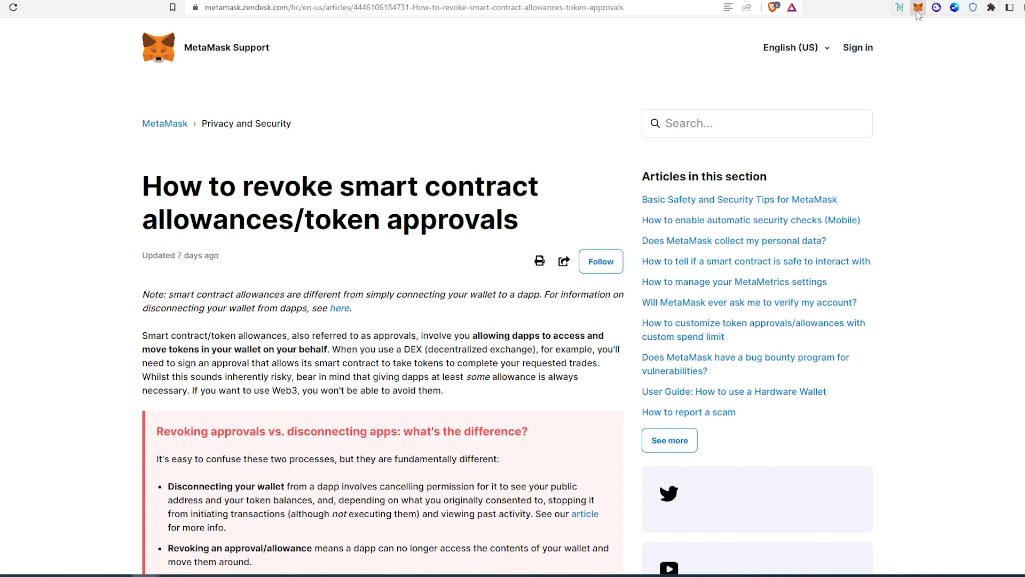
# Check MetaMask's Connected sites list to confirm the account has no connected sites.
pyautogui.click(918, 7)
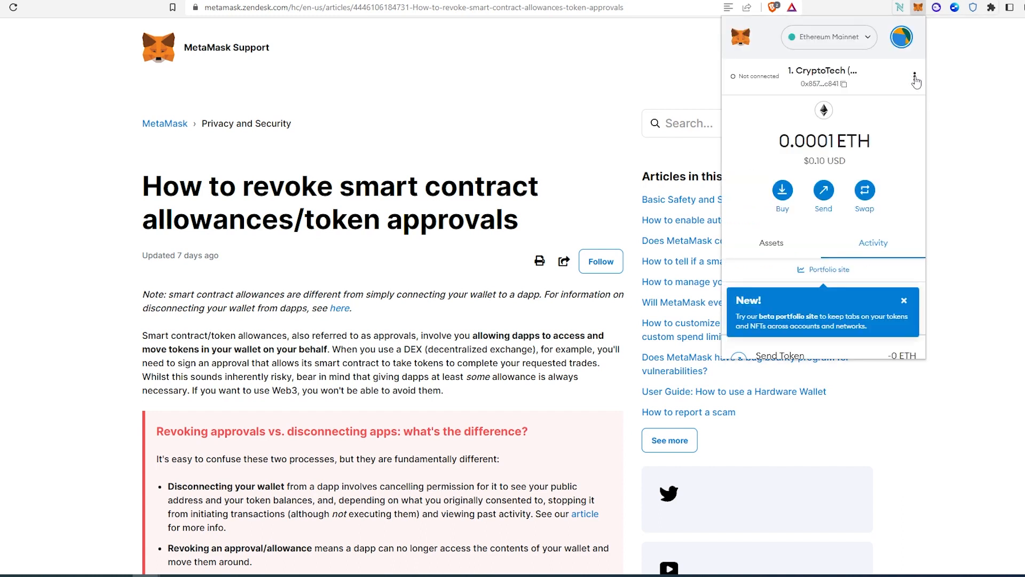
pyautogui.click(915, 77)
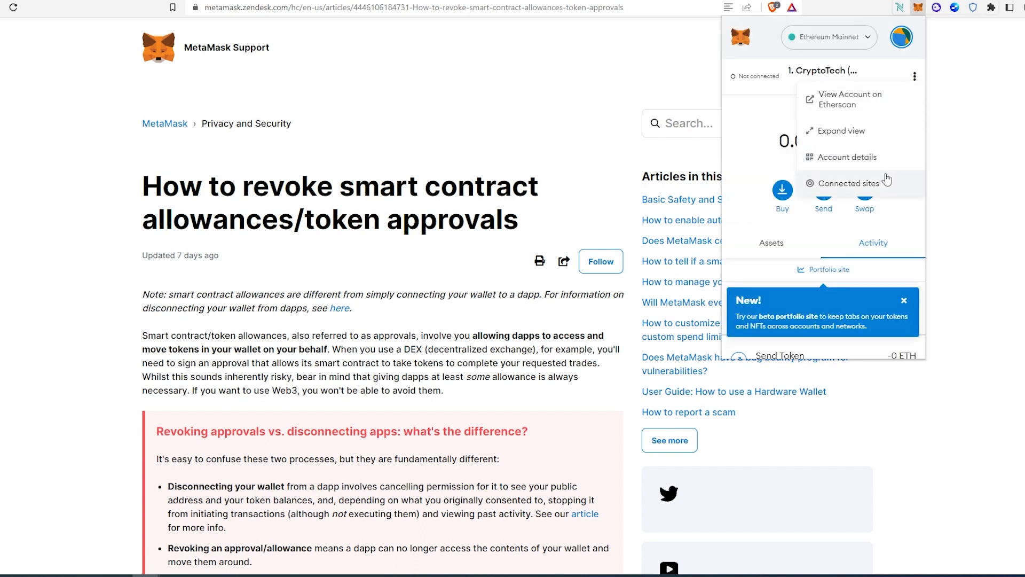
pyautogui.click(851, 183)
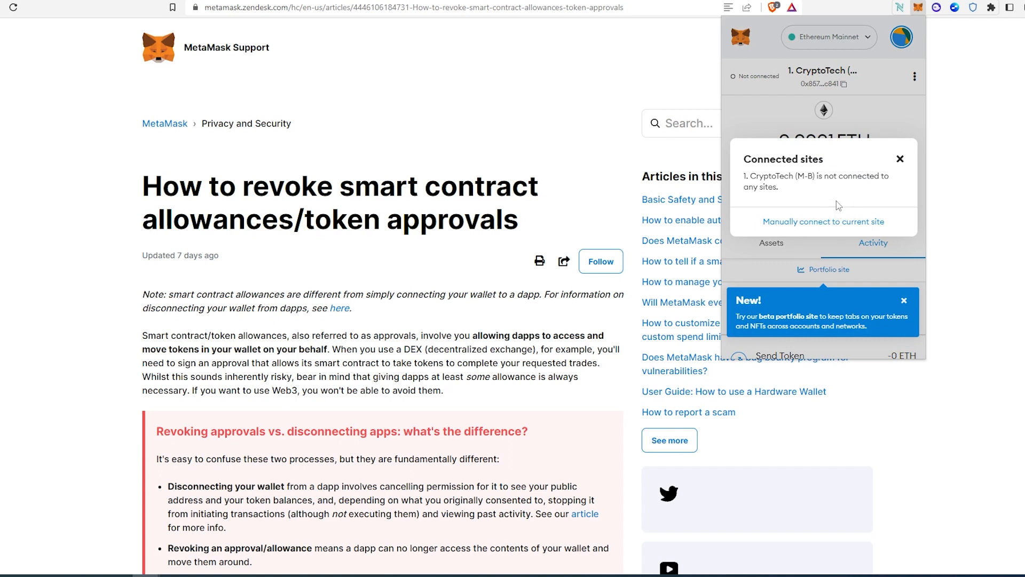
pyautogui.moveTo(795, 192)
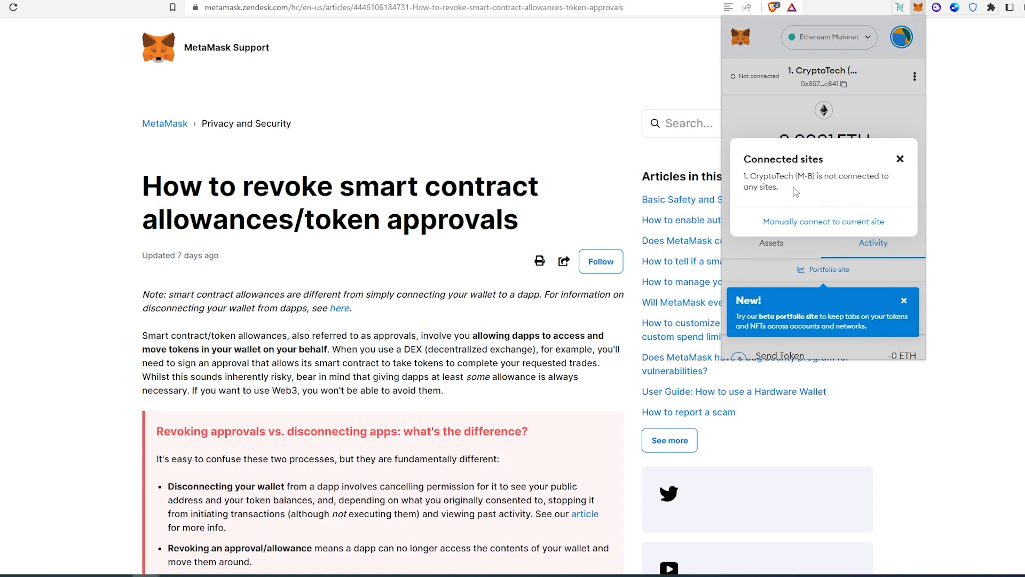
pyautogui.click(900, 158)
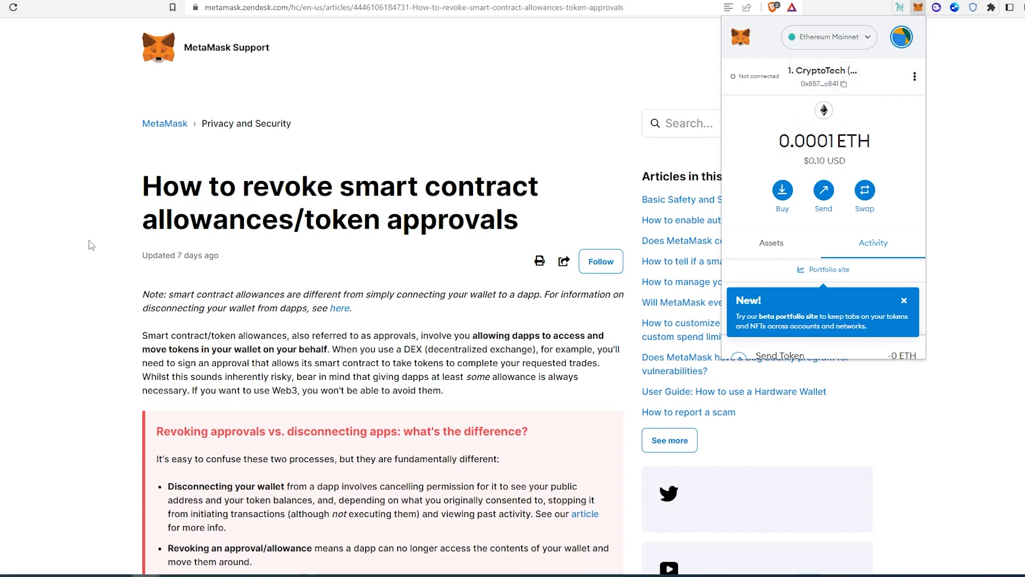
# Scroll the support article to the 'How do I revoke approvals?' platform list.
pyautogui.scroll(-3)
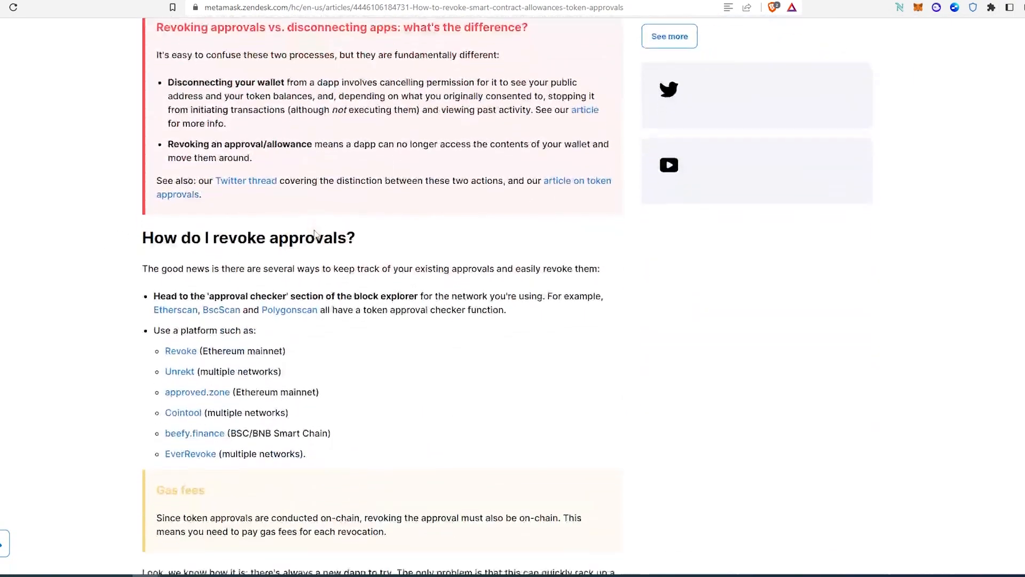
pyautogui.scroll(-3)
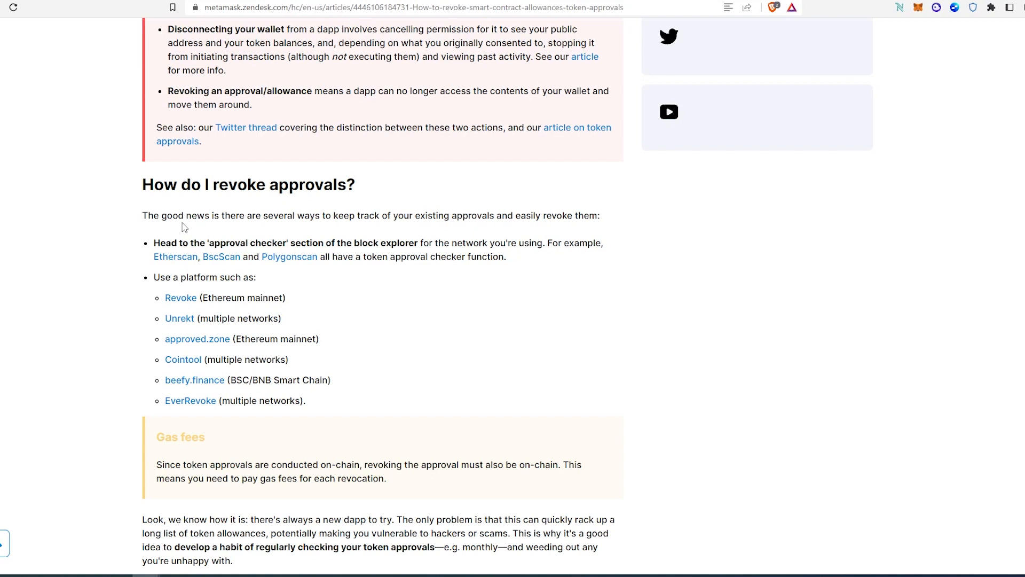
pyautogui.moveTo(194, 308)
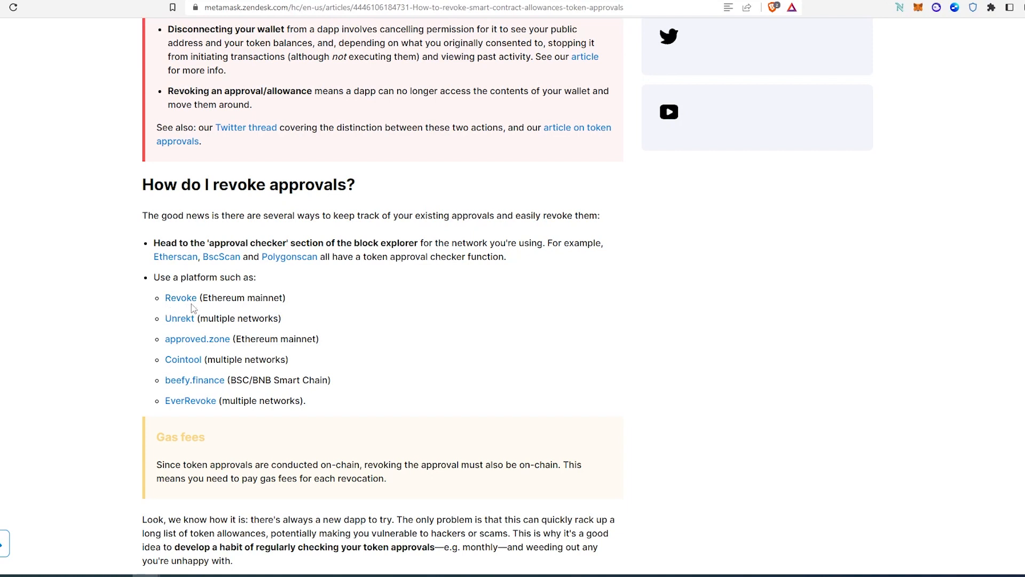
pyautogui.moveTo(372, 376)
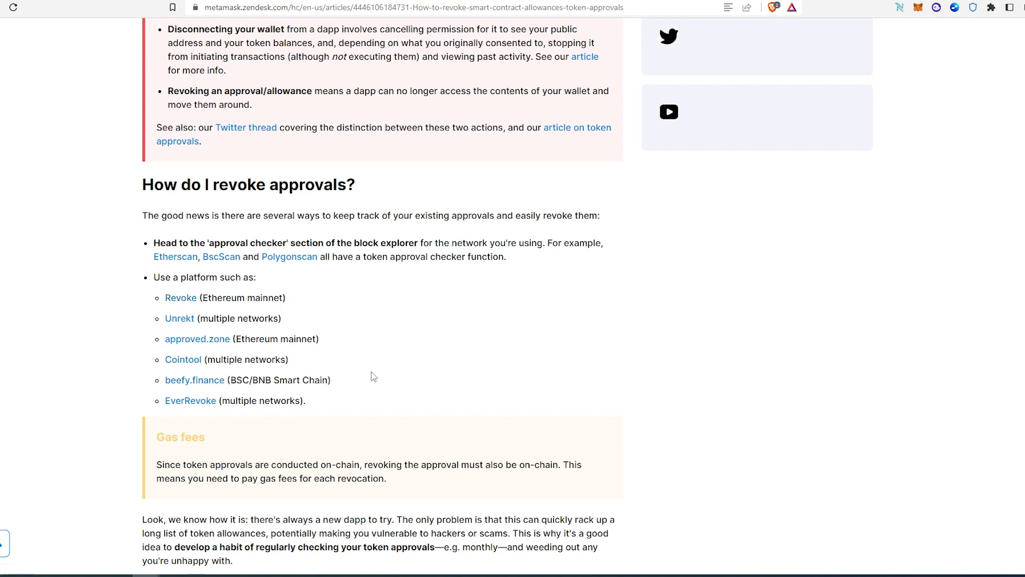
pyautogui.moveTo(189, 370)
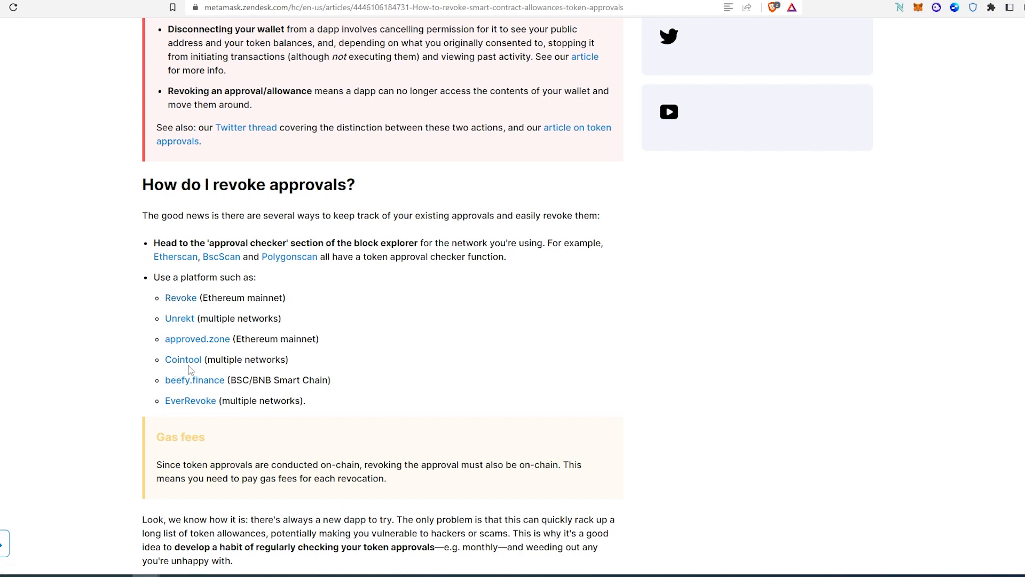
pyautogui.moveTo(197, 338)
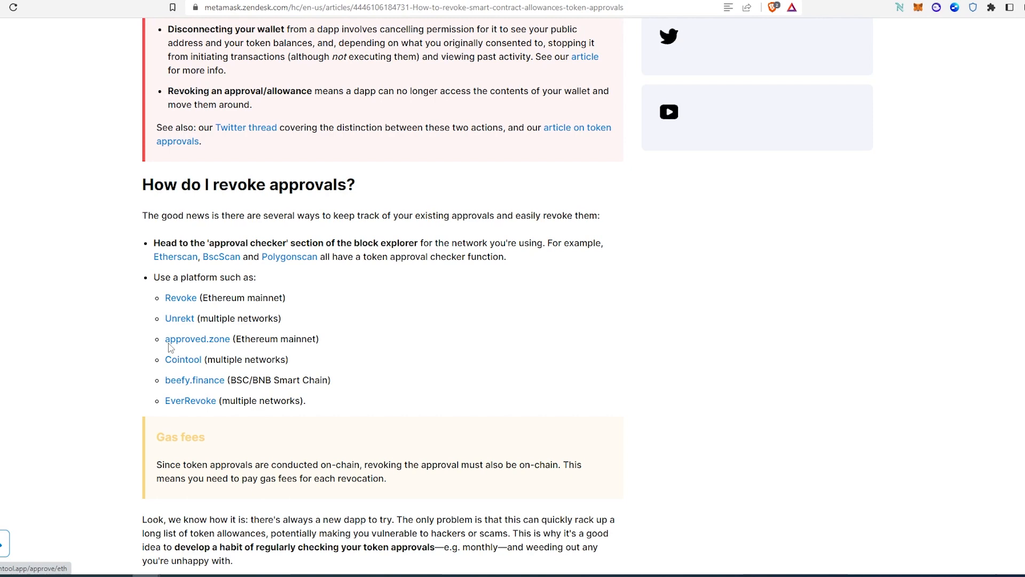
# Open Revoke.cash from the article and connect the MetaMask account to list its allowances.
pyautogui.click(181, 298)
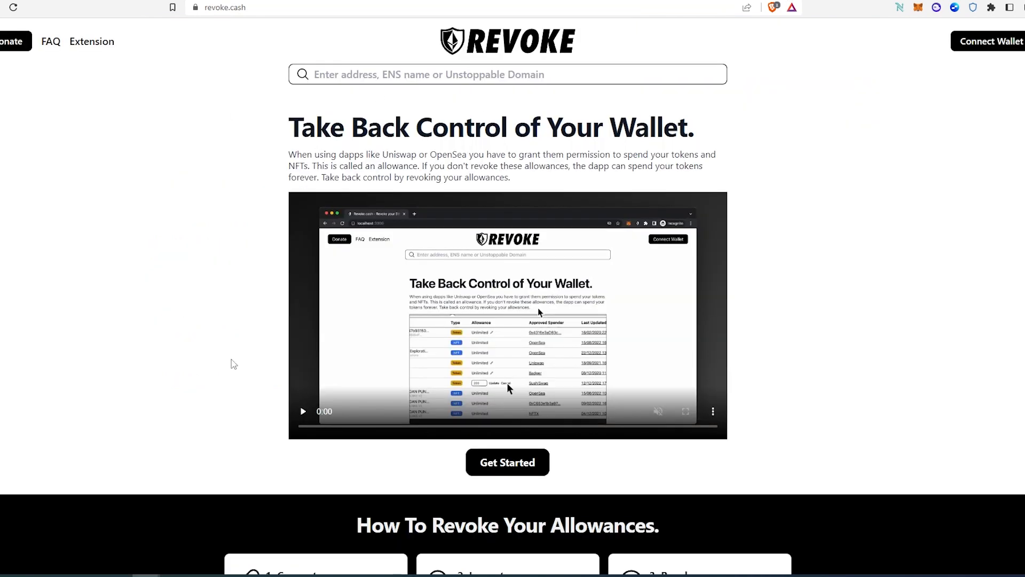
pyautogui.moveTo(990, 41)
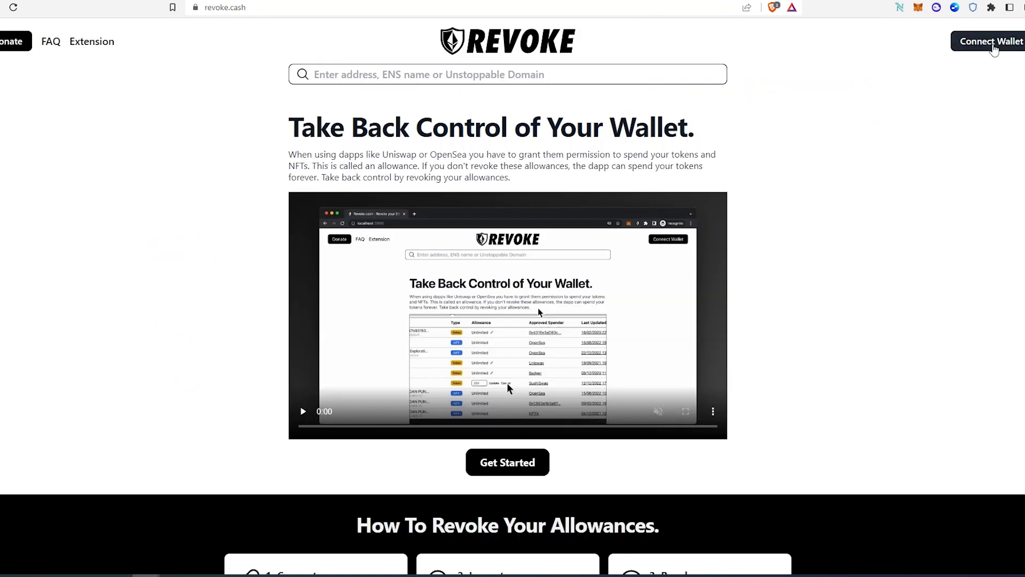
pyautogui.click(990, 41)
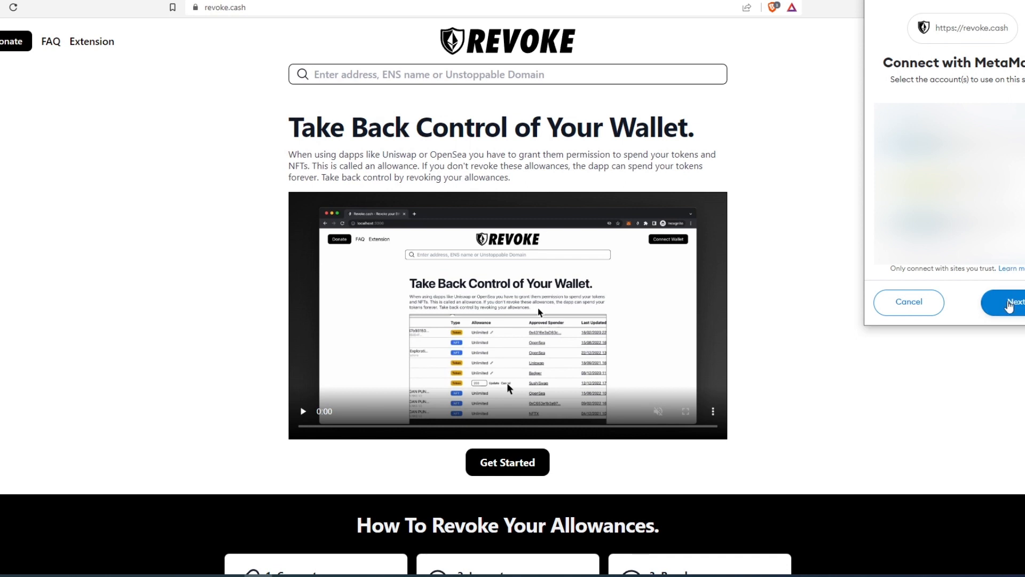
pyautogui.click(1016, 302)
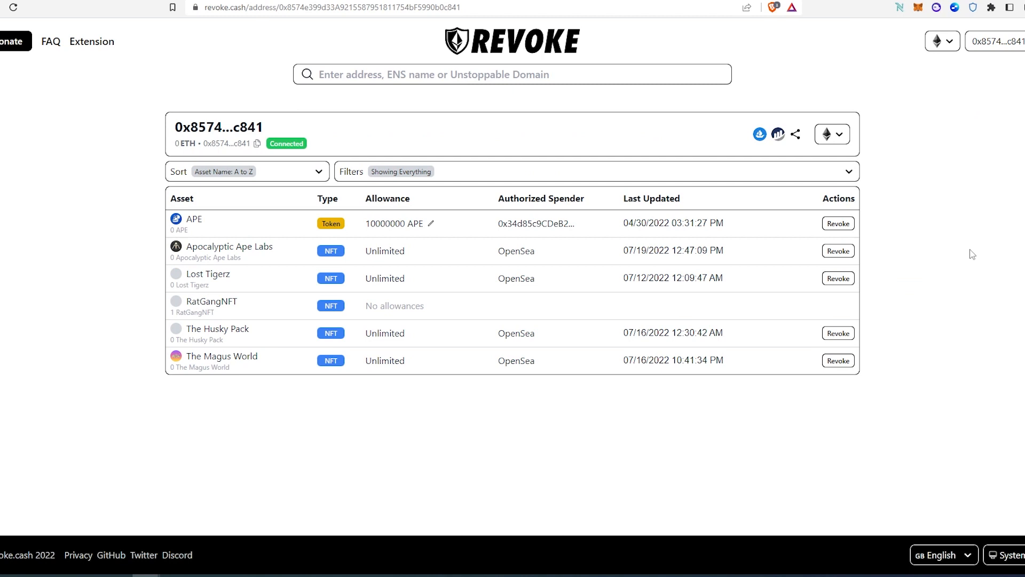
pyautogui.moveTo(242, 255)
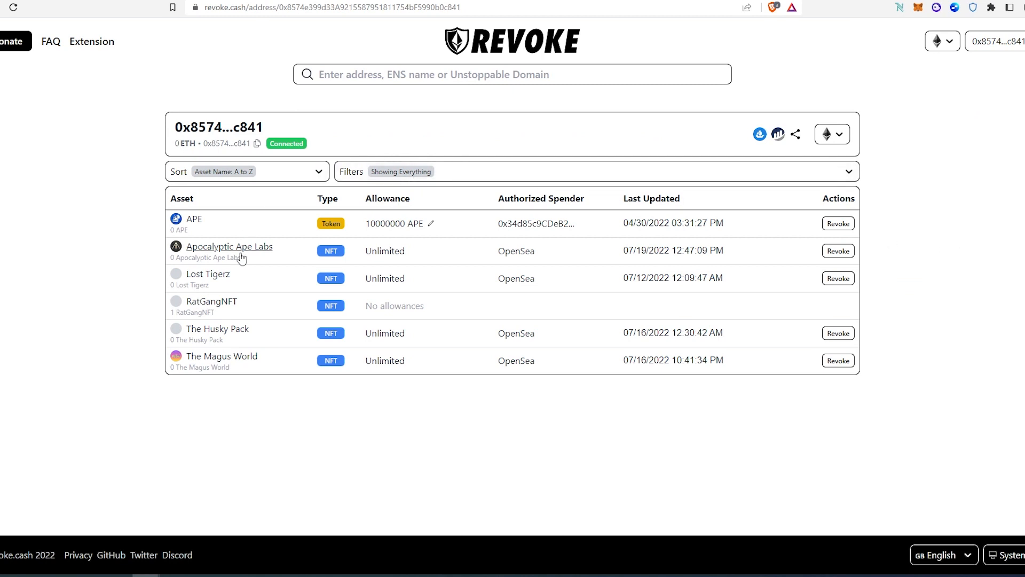
pyautogui.moveTo(441, 385)
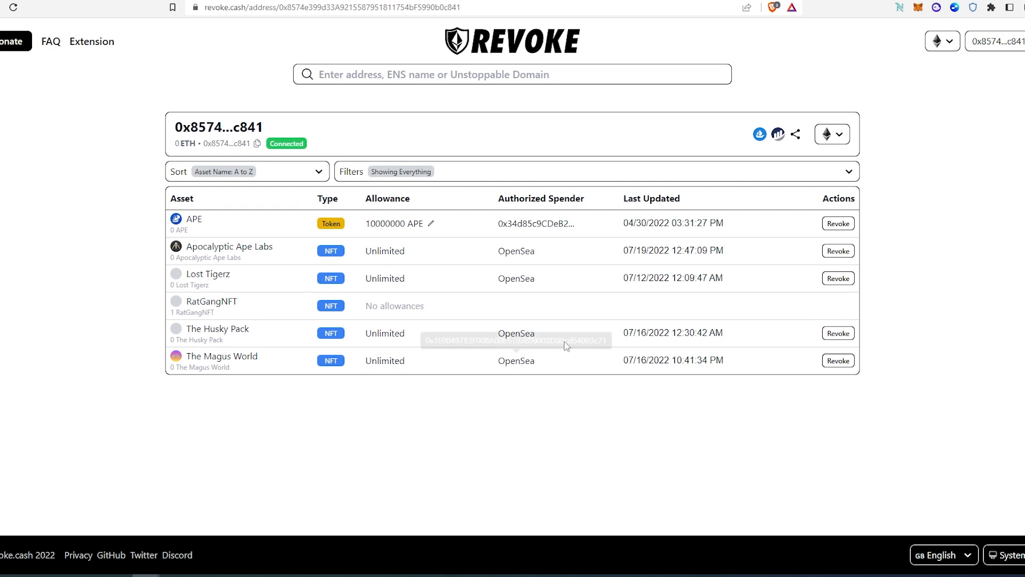
pyautogui.moveTo(838, 223)
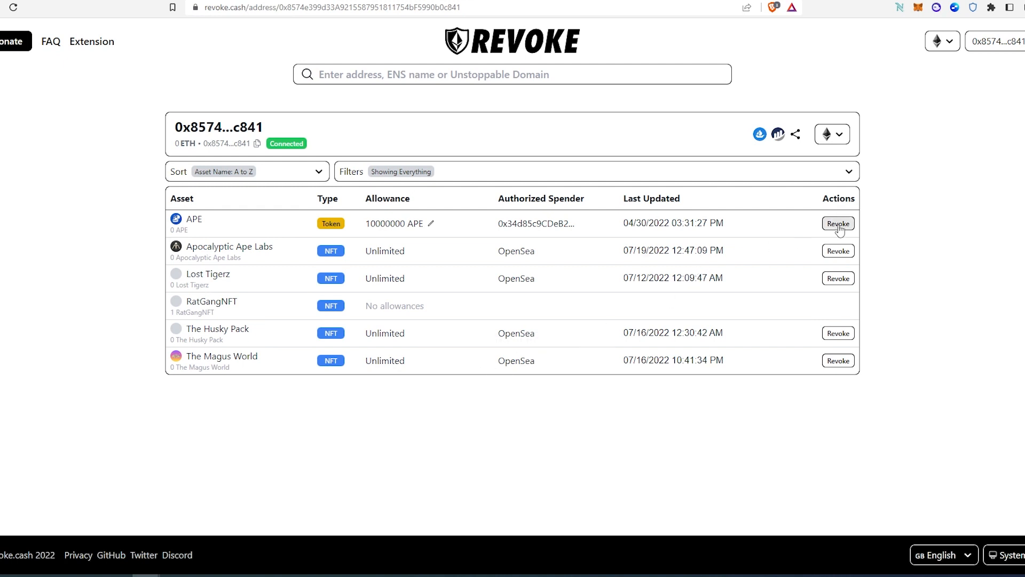
# Try revoking the APE token allowance, then reject the MetaMask request for lacking gas ETH.
pyautogui.click(838, 223)
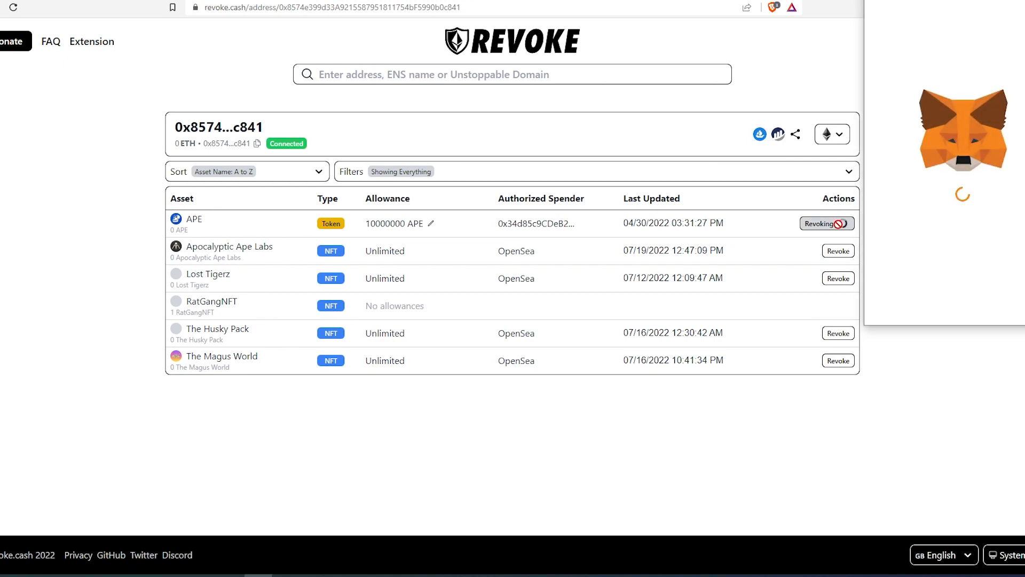
pyautogui.click(823, 223)
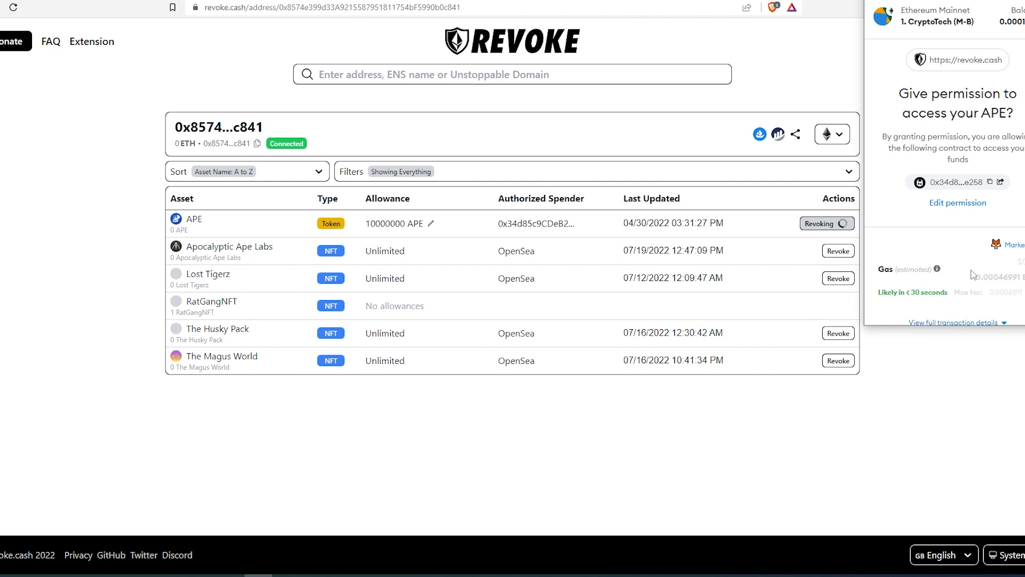
pyautogui.scroll(-3)
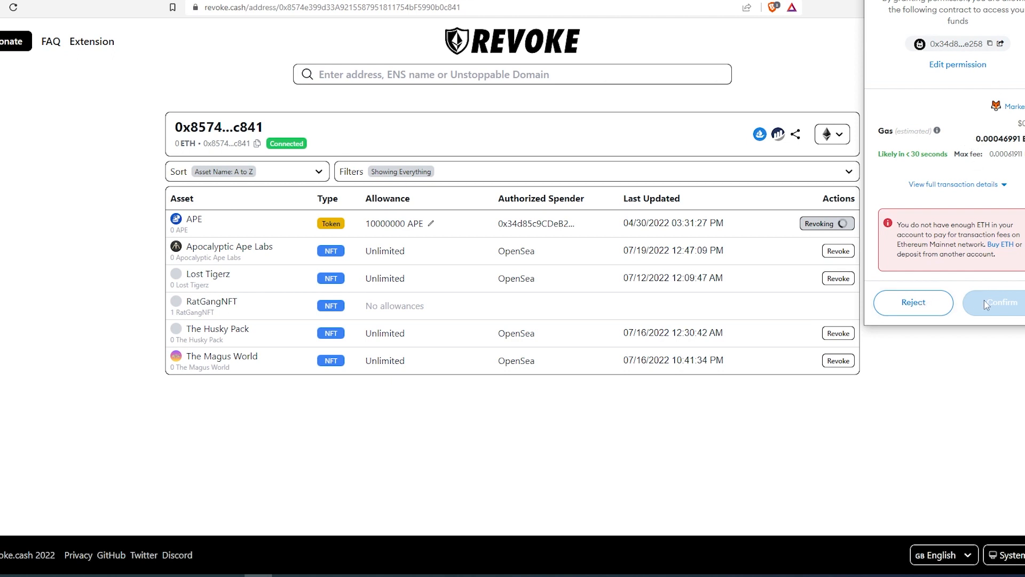
pyautogui.moveTo(870, 234)
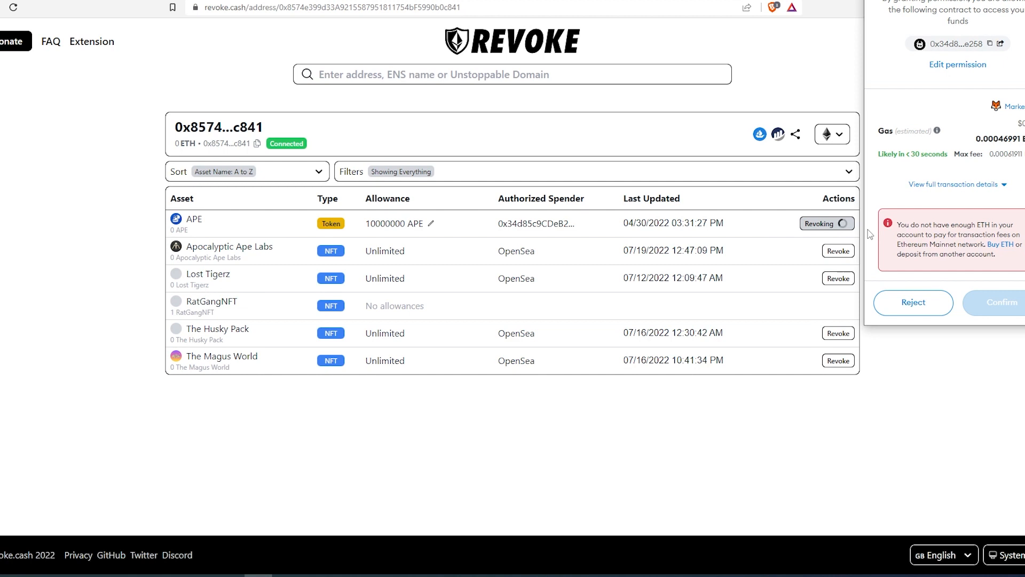
pyautogui.moveTo(633, 238)
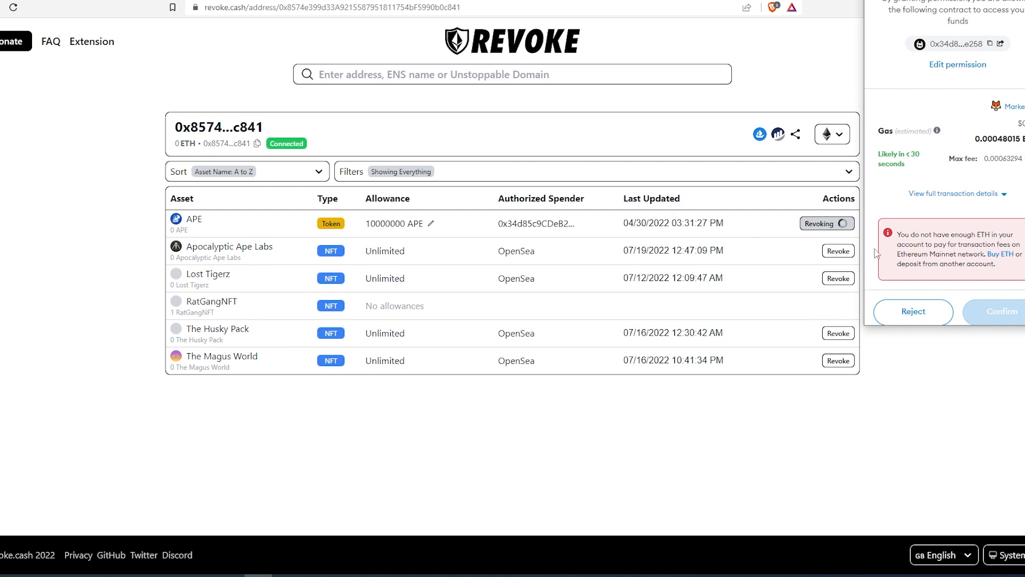
pyautogui.moveTo(675, 238)
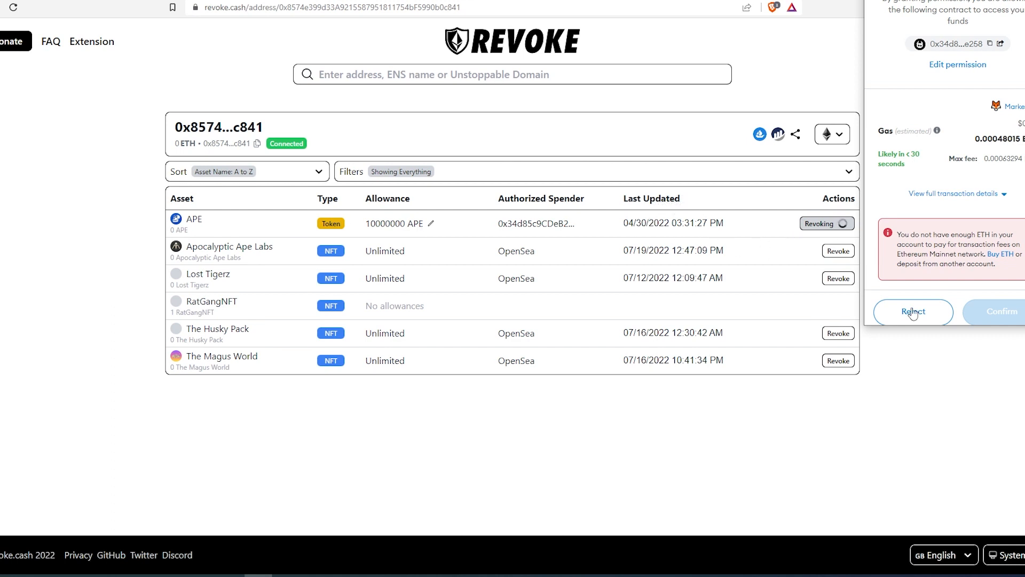
pyautogui.click(913, 311)
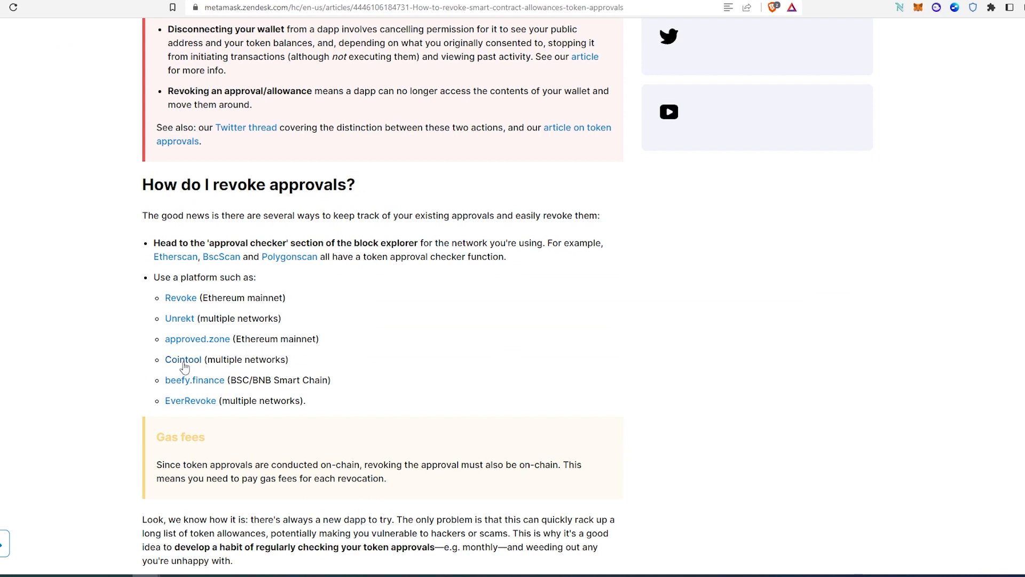
pyautogui.click(183, 359)
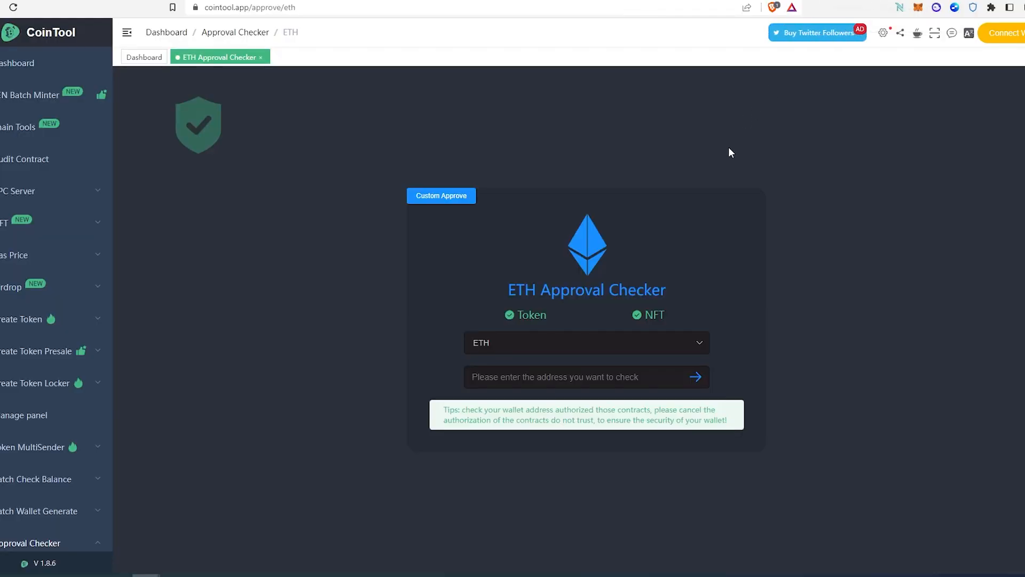
pyautogui.moveTo(737, 258)
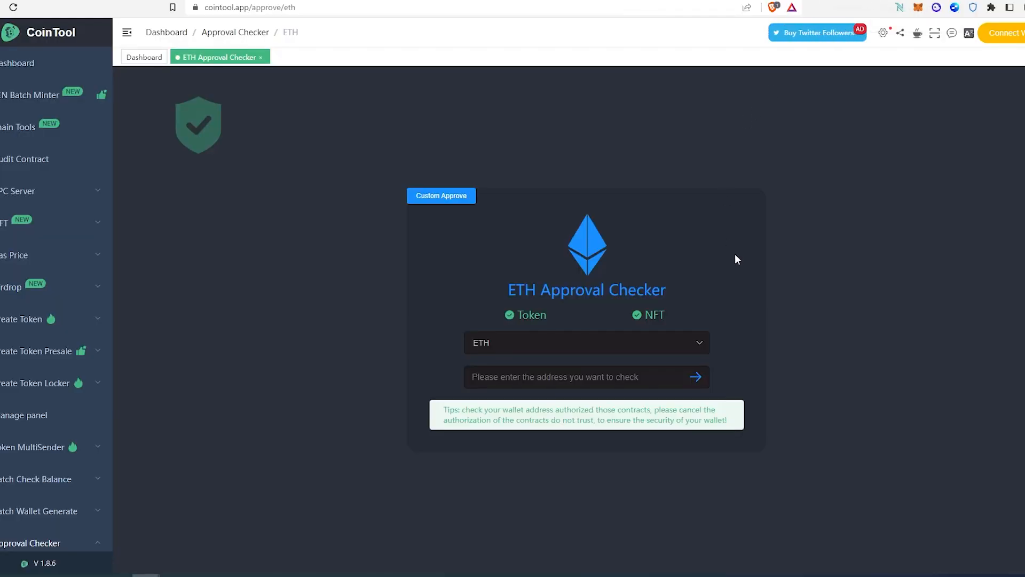
pyautogui.moveTo(862, 230)
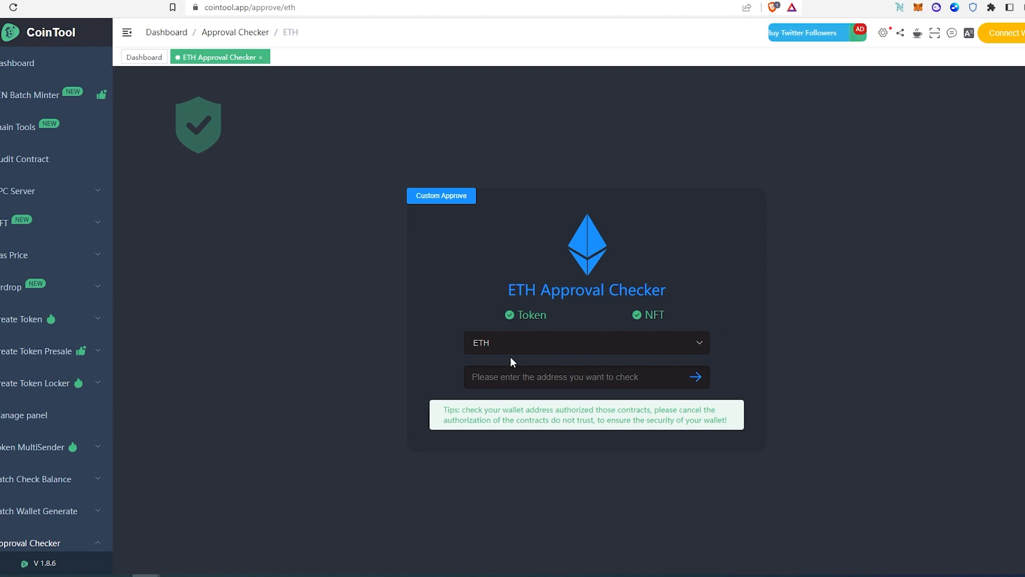
pyautogui.click(585, 342)
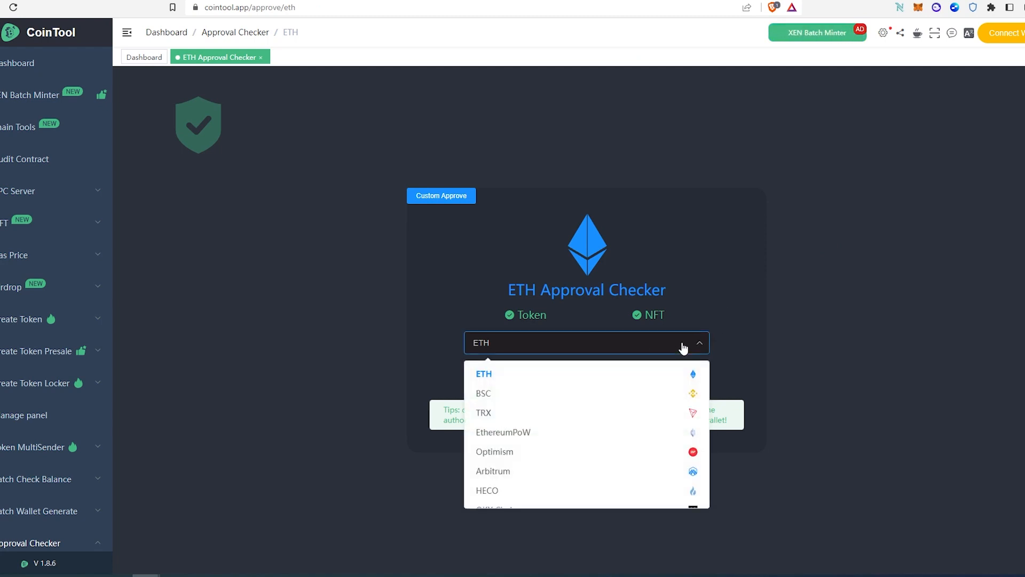
pyautogui.scroll(-3)
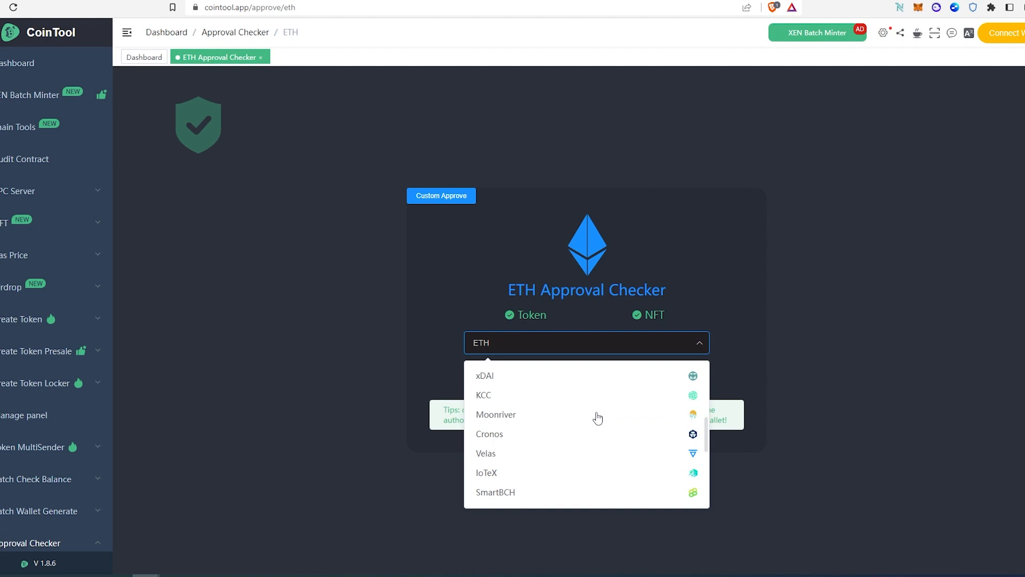
pyautogui.click(586, 341)
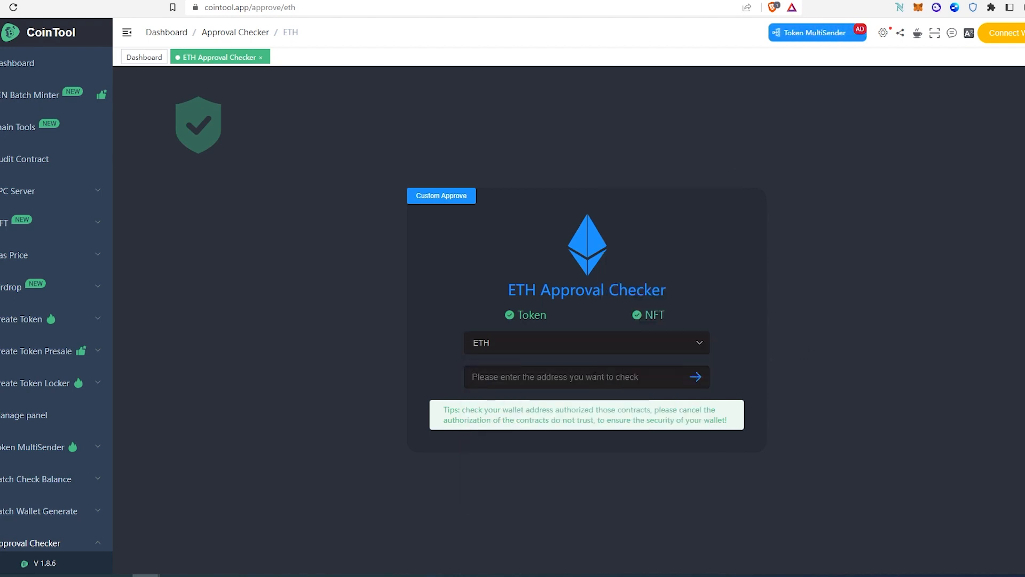
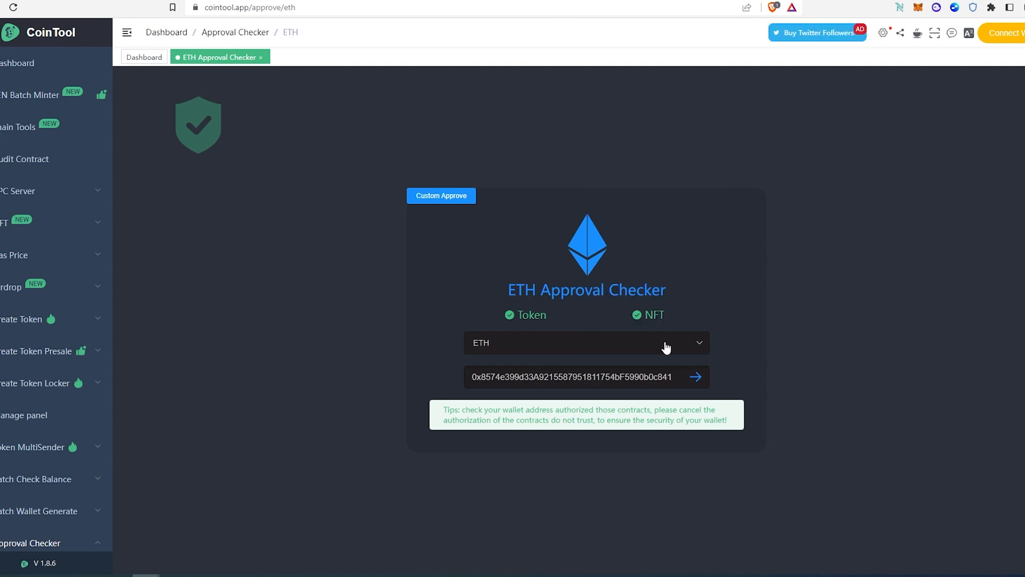
# Run the check to list five unlimited NFT approvals and the ApeCoin allowance.
pyautogui.click(695, 377)
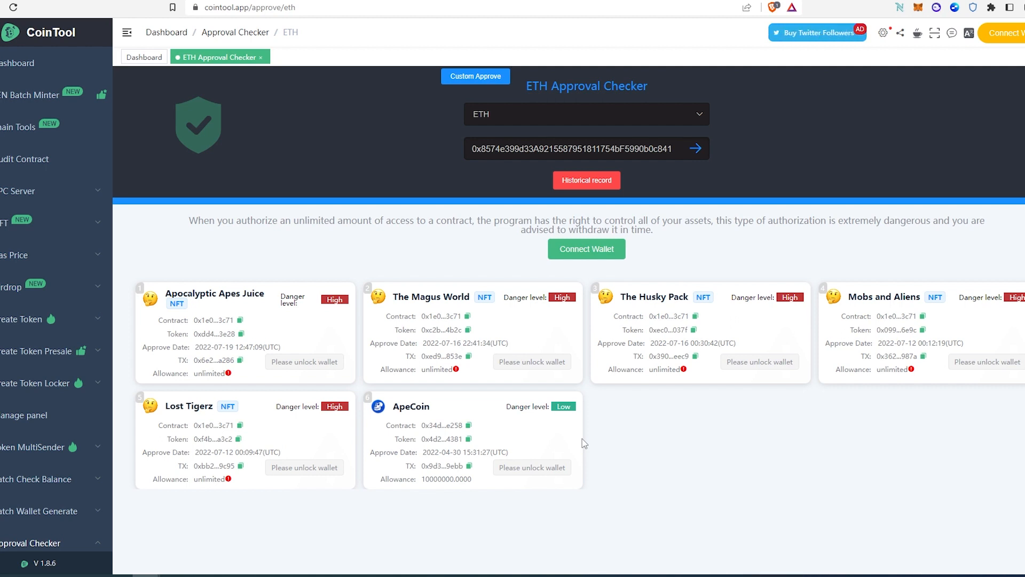
pyautogui.moveTo(379, 340)
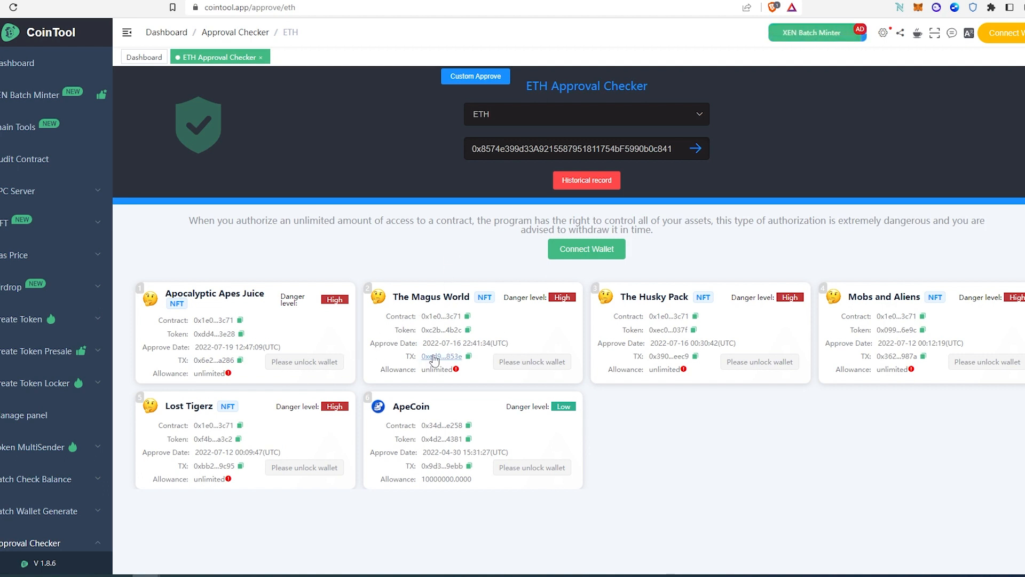
# Connect the wallet to CoinTool and start revoking the Apocalyptic Apes Juice approval.
pyautogui.click(773, 7)
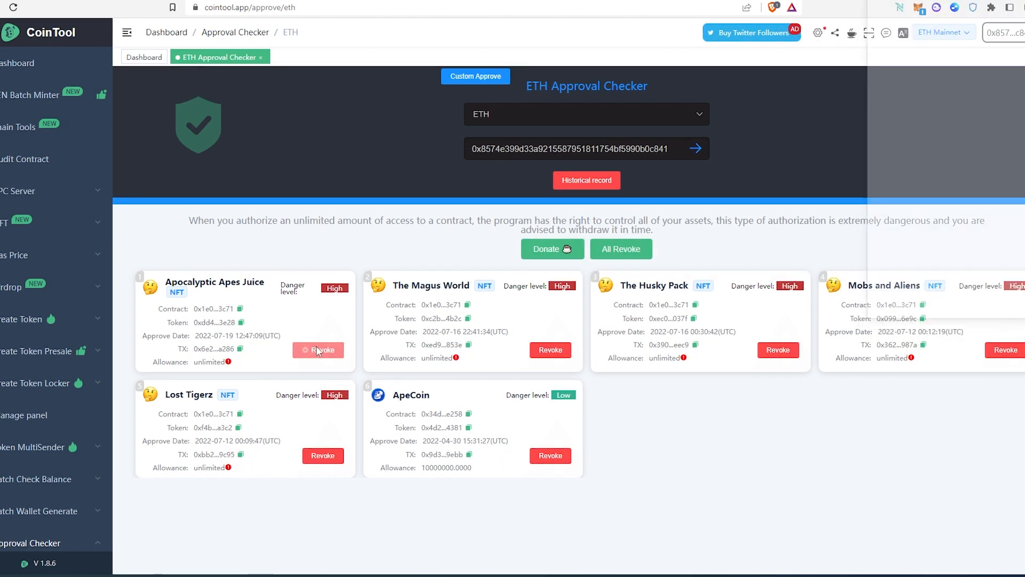
pyautogui.click(319, 350)
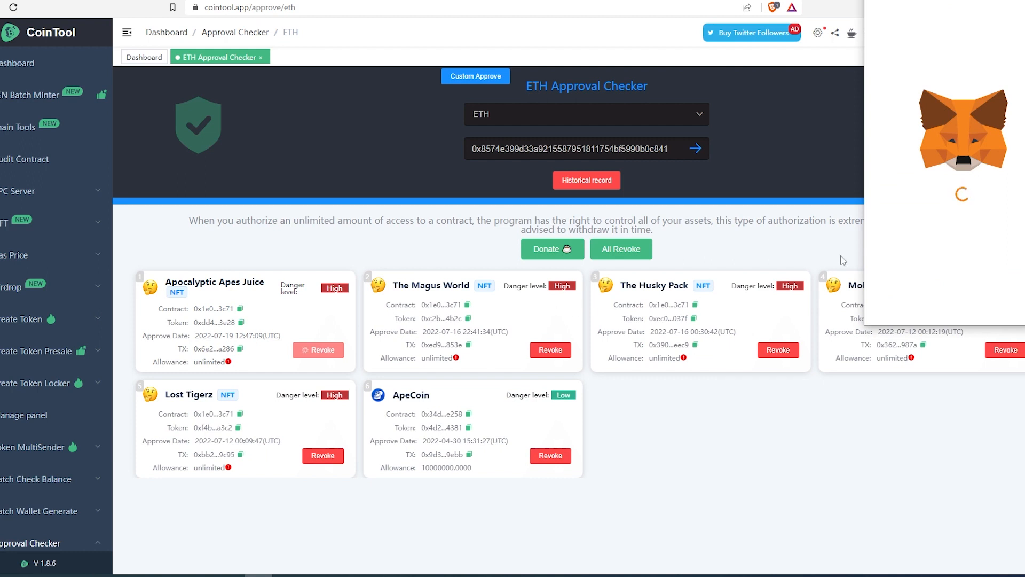
pyautogui.click(318, 349)
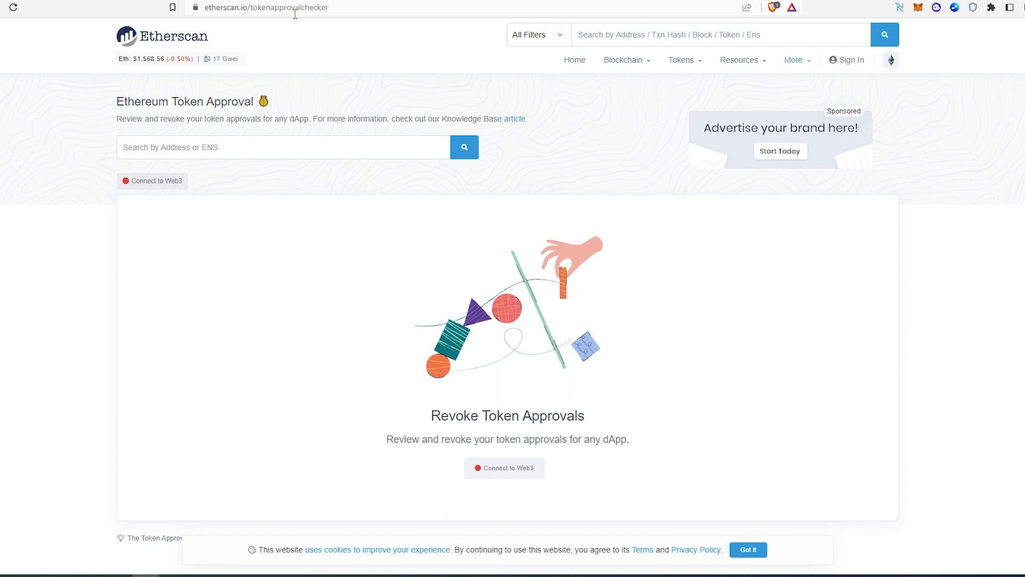
pyautogui.moveTo(201, 175)
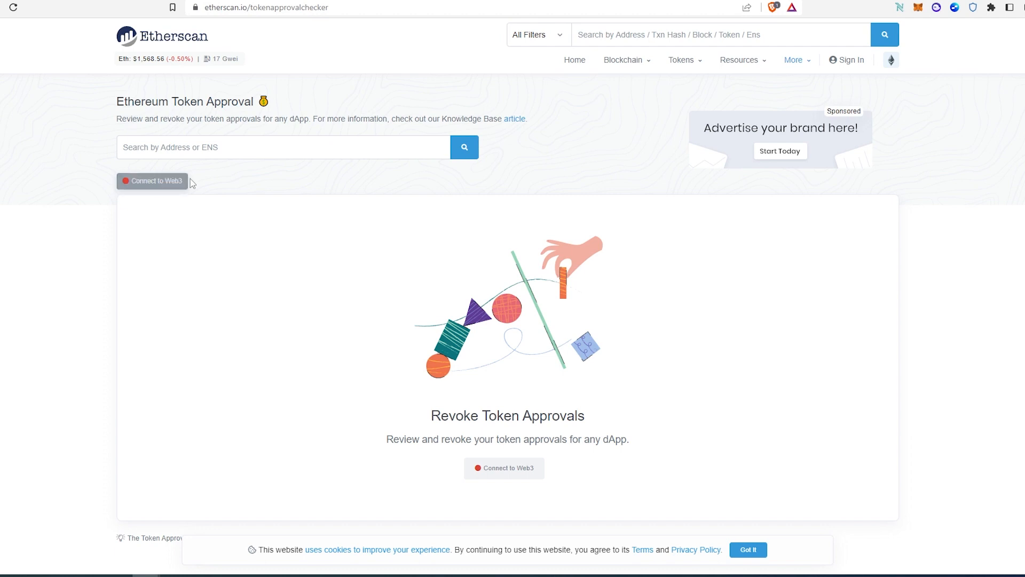
pyautogui.moveTo(175, 185)
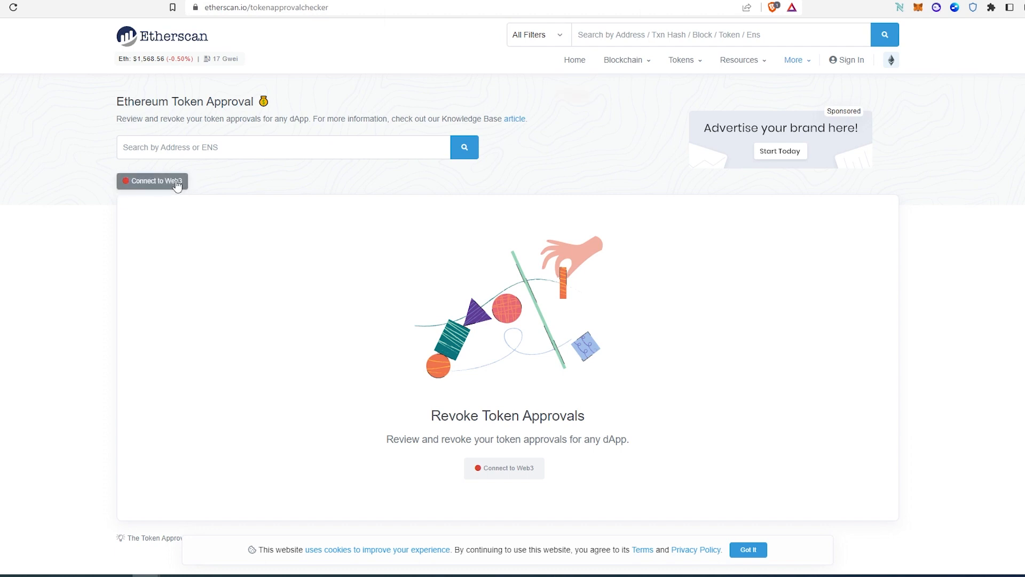
# Connect MetaMask to Etherscan's checker via Connect to Web3, showing the ApeCoin-to-Otherside approval.
pyautogui.click(151, 180)
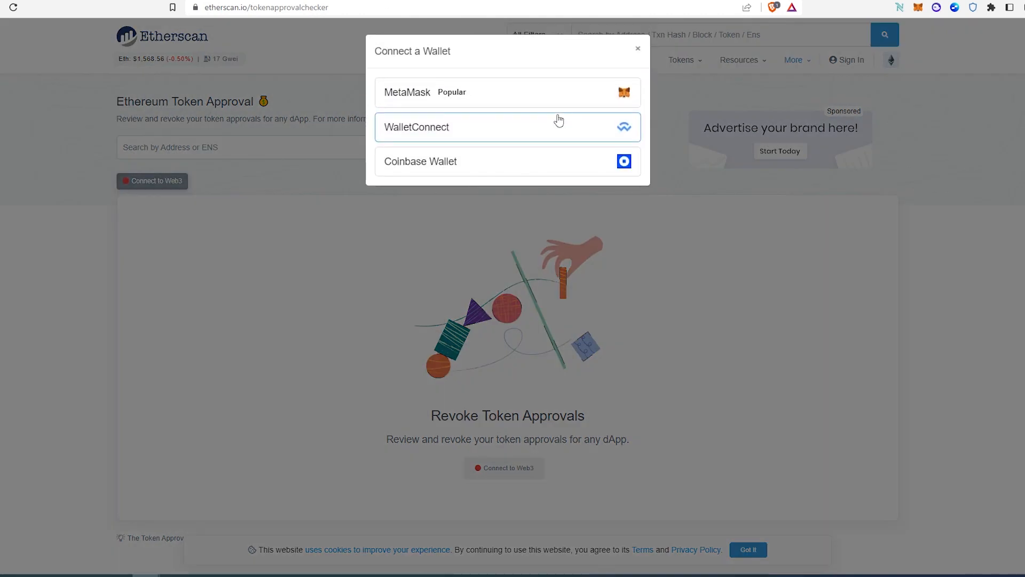
pyautogui.click(506, 91)
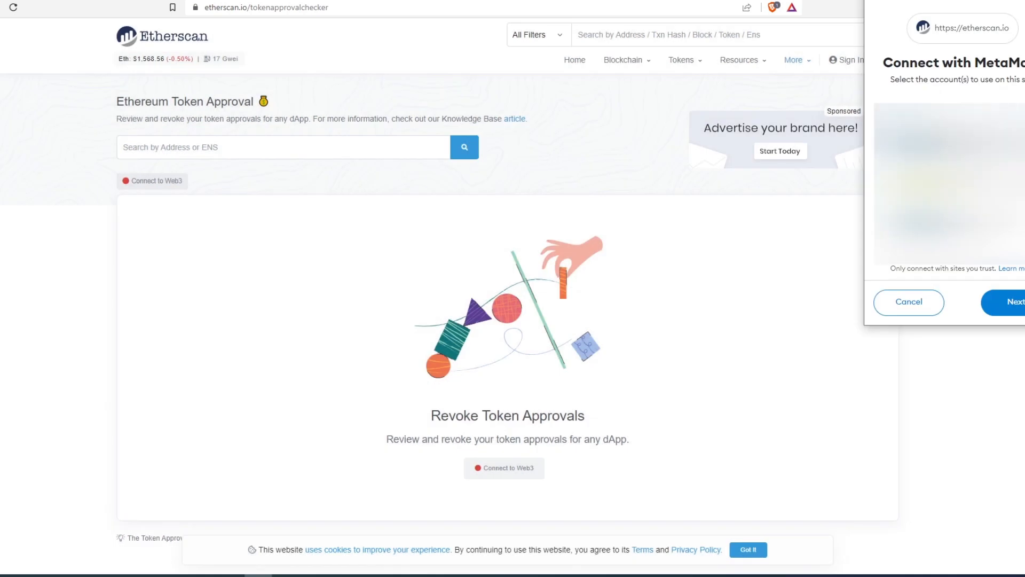
pyautogui.click(1014, 302)
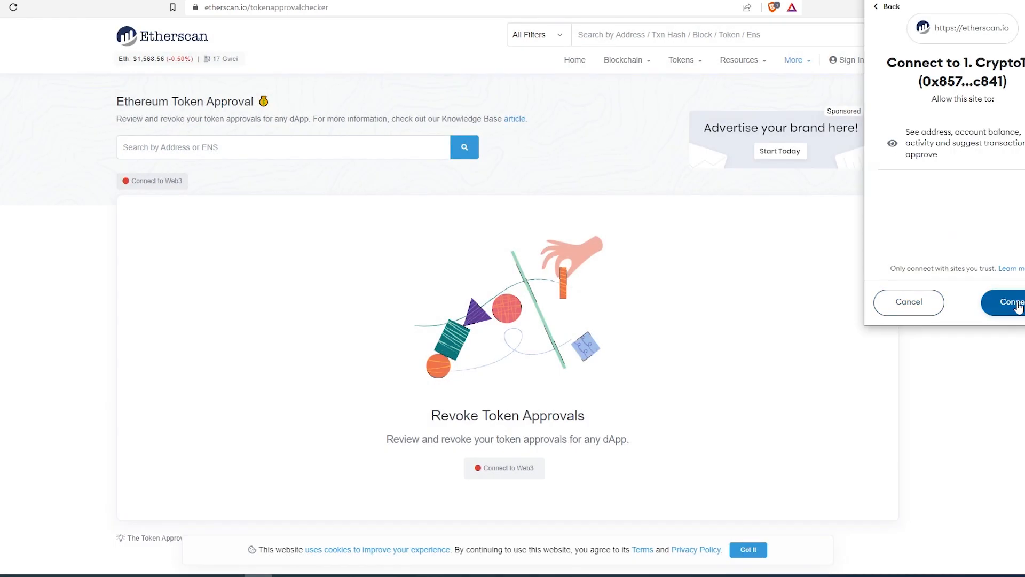
pyautogui.click(1010, 301)
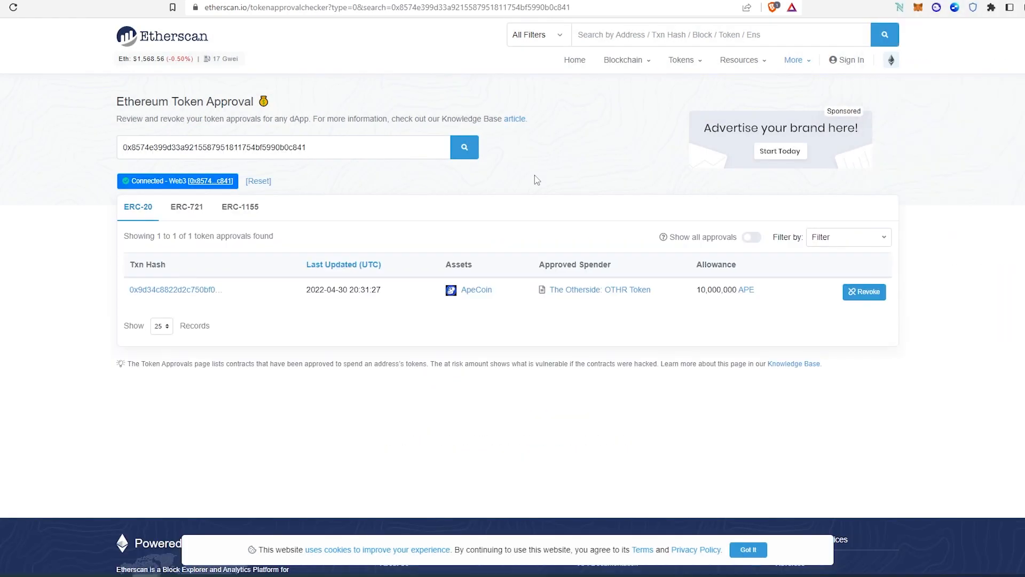
pyautogui.moveTo(420, 174)
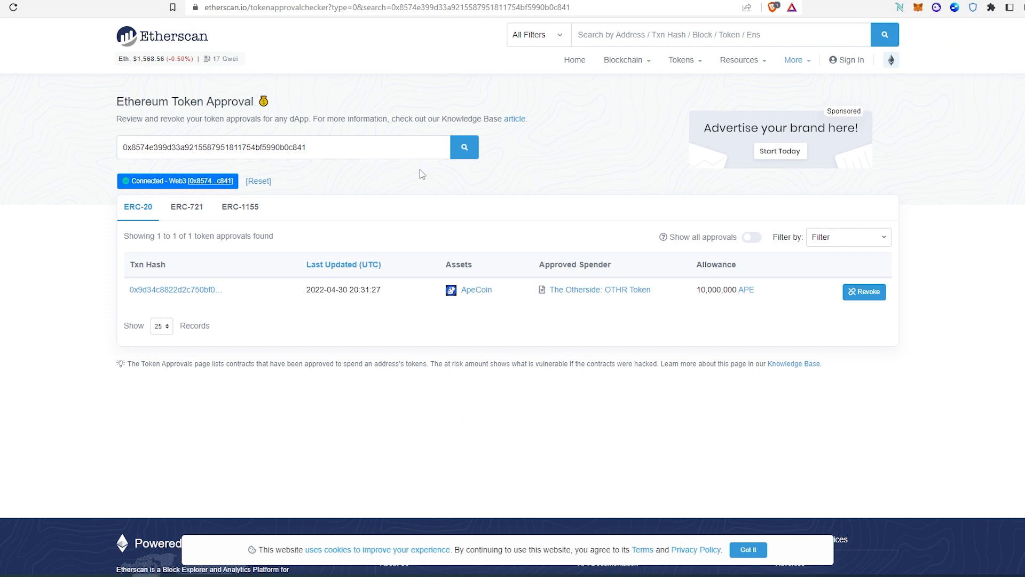
pyautogui.moveTo(204, 303)
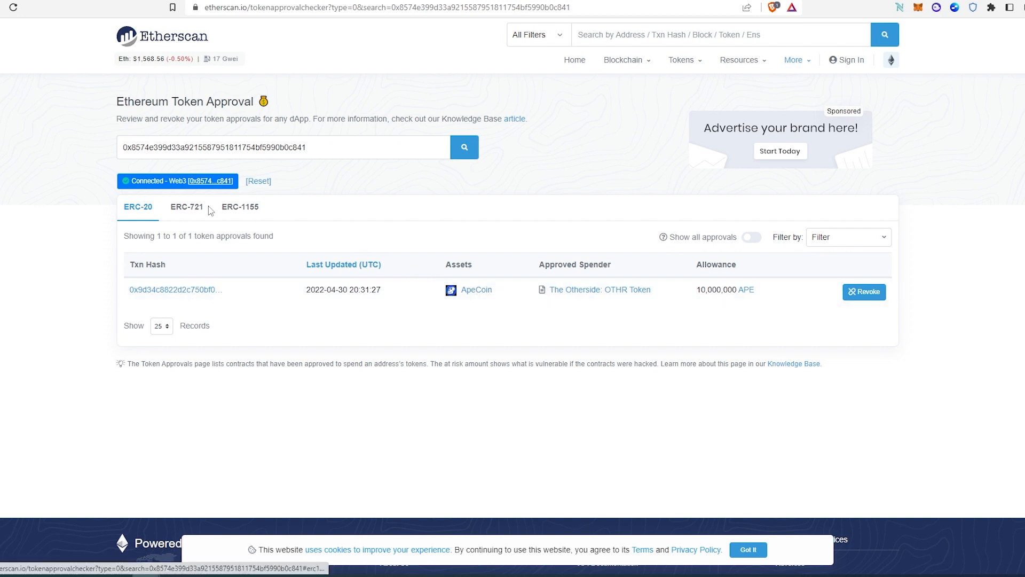
pyautogui.moveTo(187, 207)
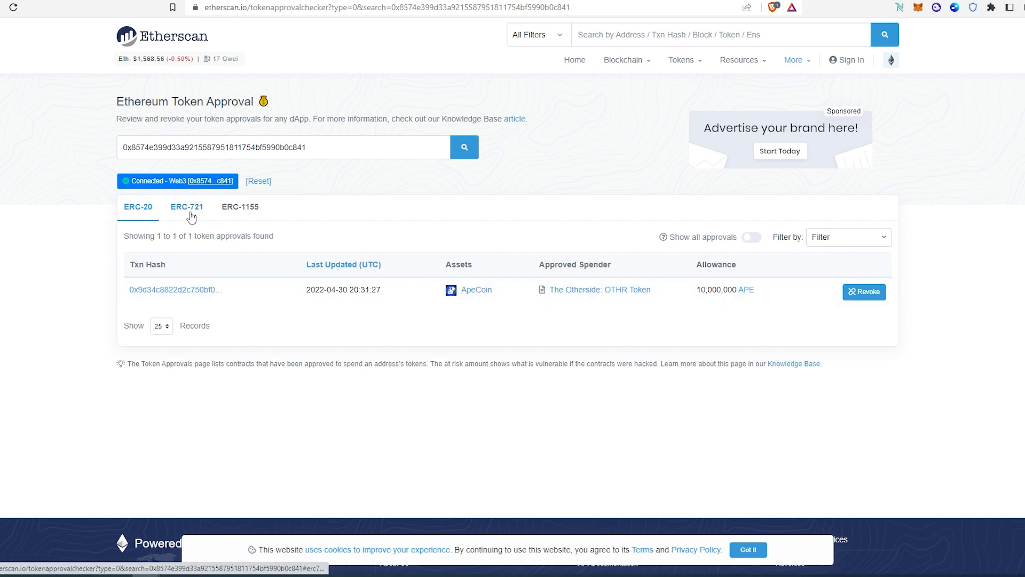
pyautogui.moveTo(240, 206)
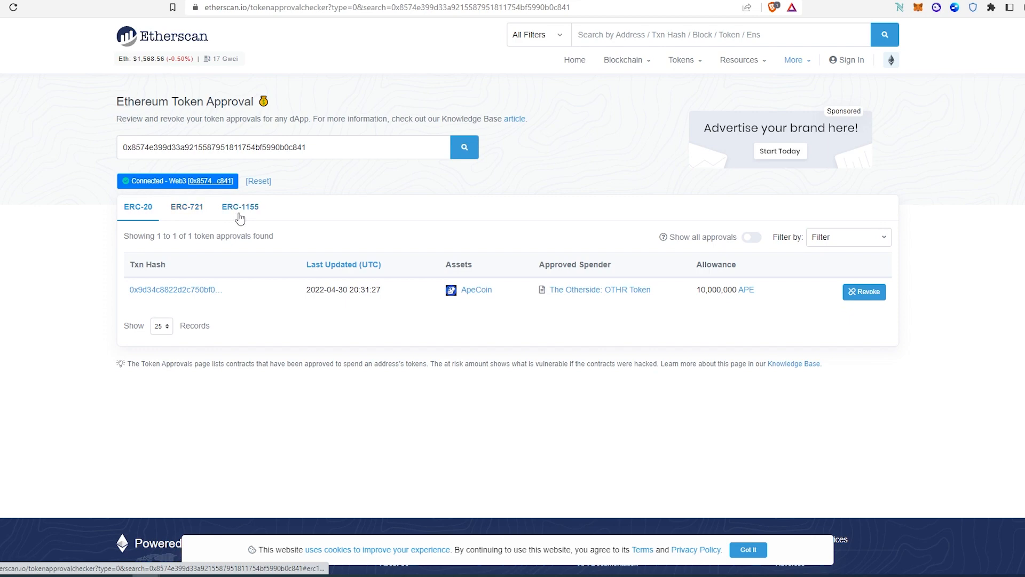
pyautogui.moveTo(253, 216)
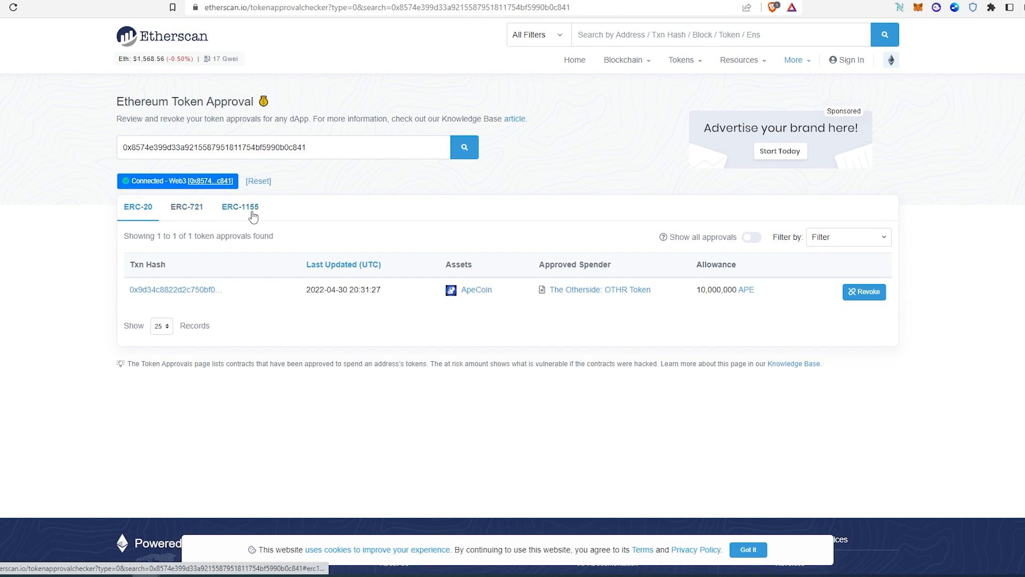
# Switch to the ERC-721 tab listing five NFT approvals to OpenSea: Conduit.
pyautogui.click(187, 207)
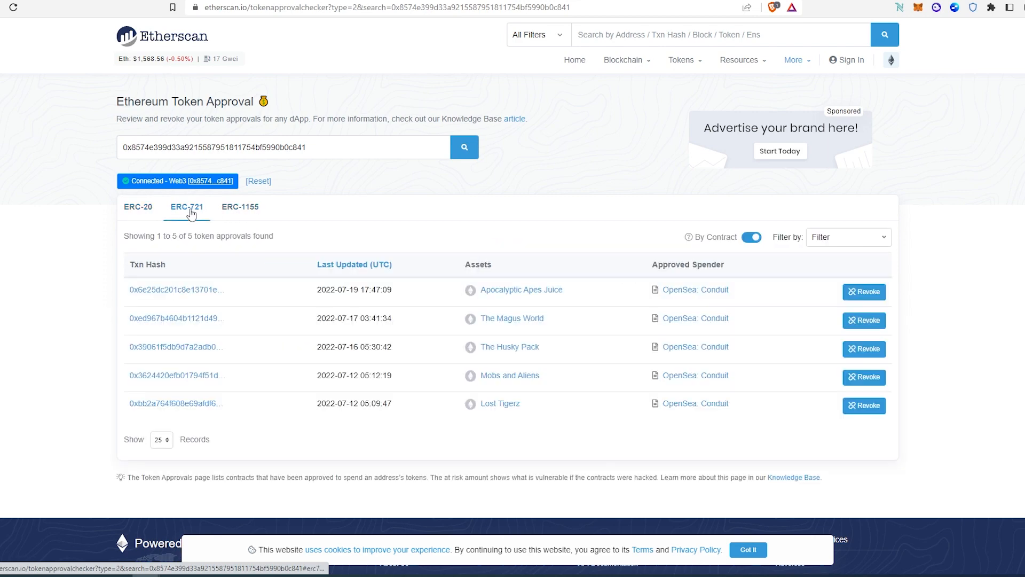
pyautogui.moveTo(260, 279)
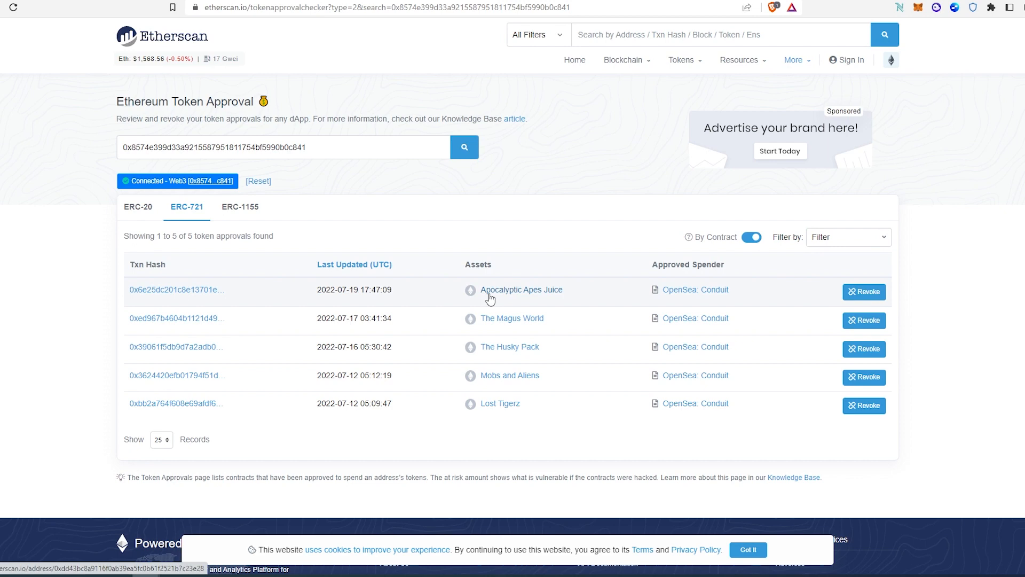
pyautogui.moveTo(864, 292)
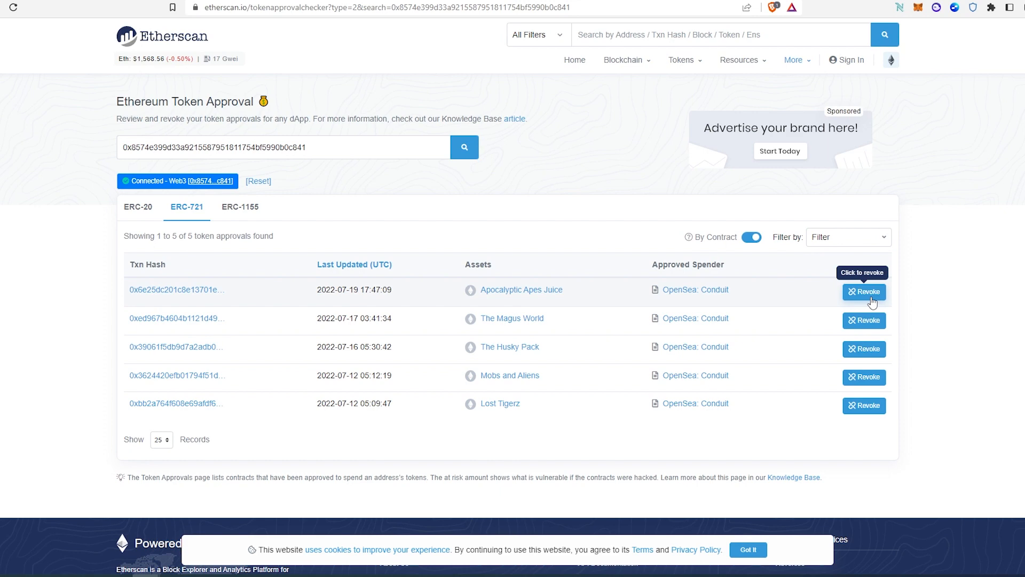
pyautogui.click(240, 207)
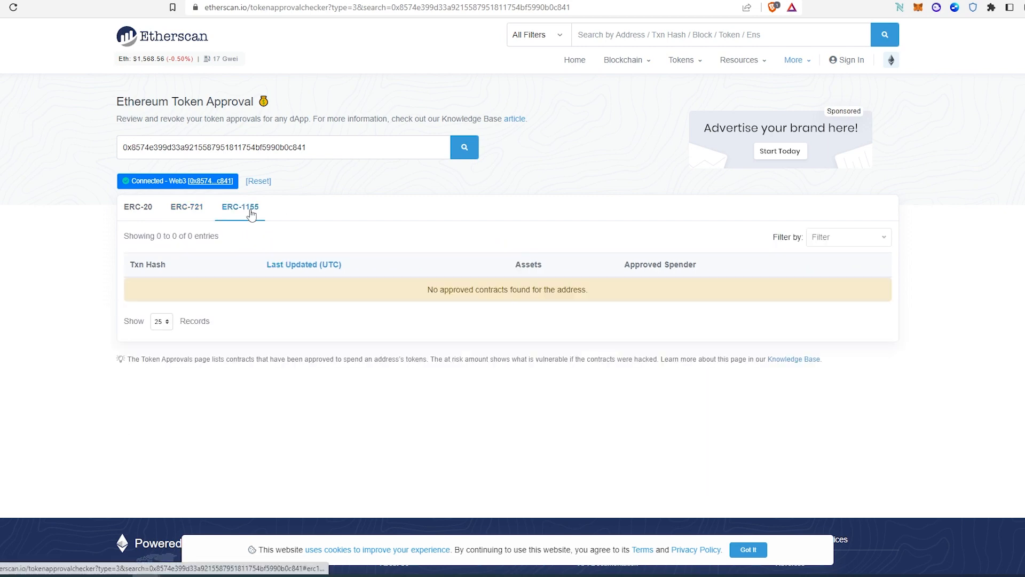
pyautogui.click(187, 207)
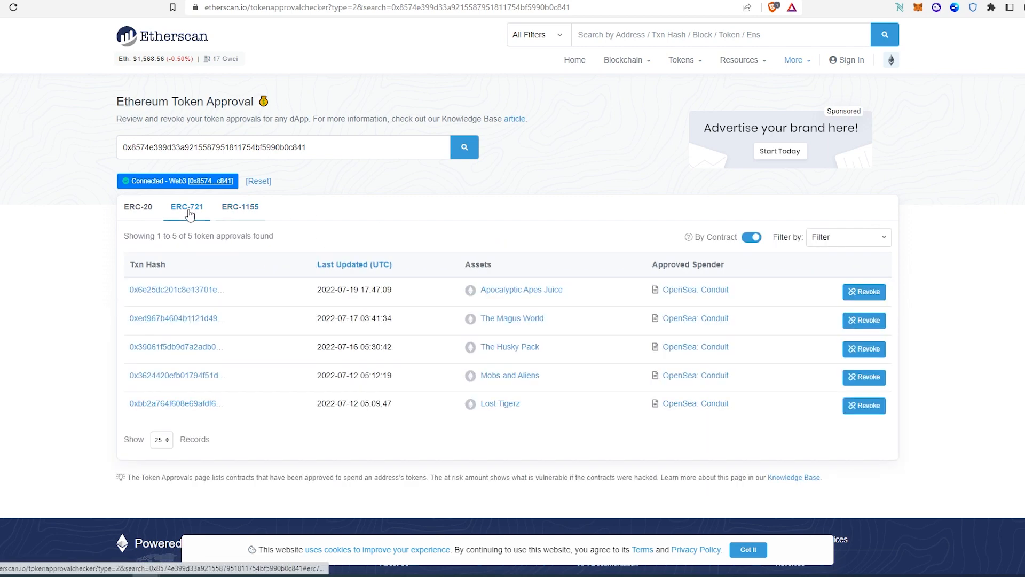
pyautogui.moveTo(787, 273)
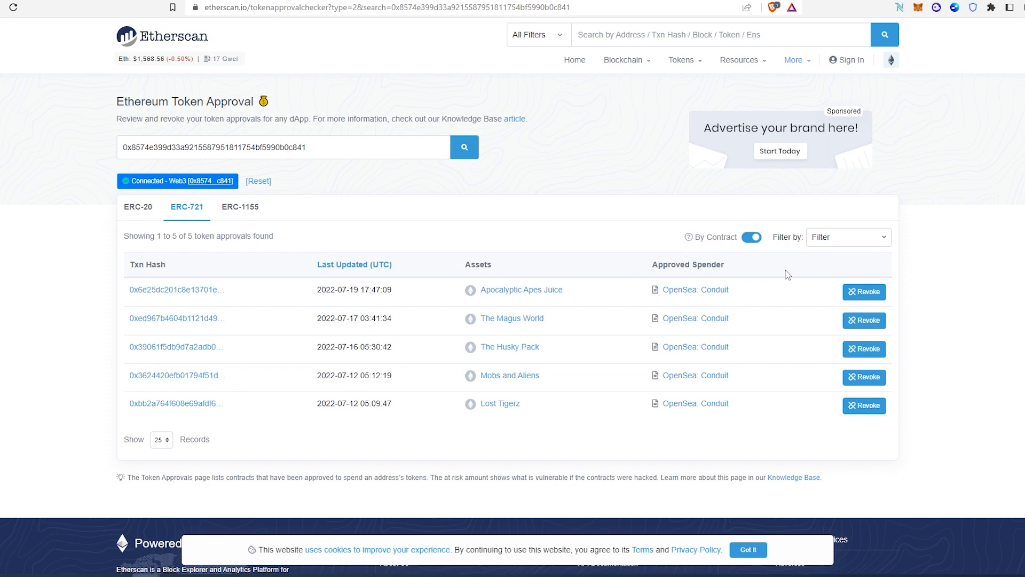
pyautogui.moveTo(191, 18)
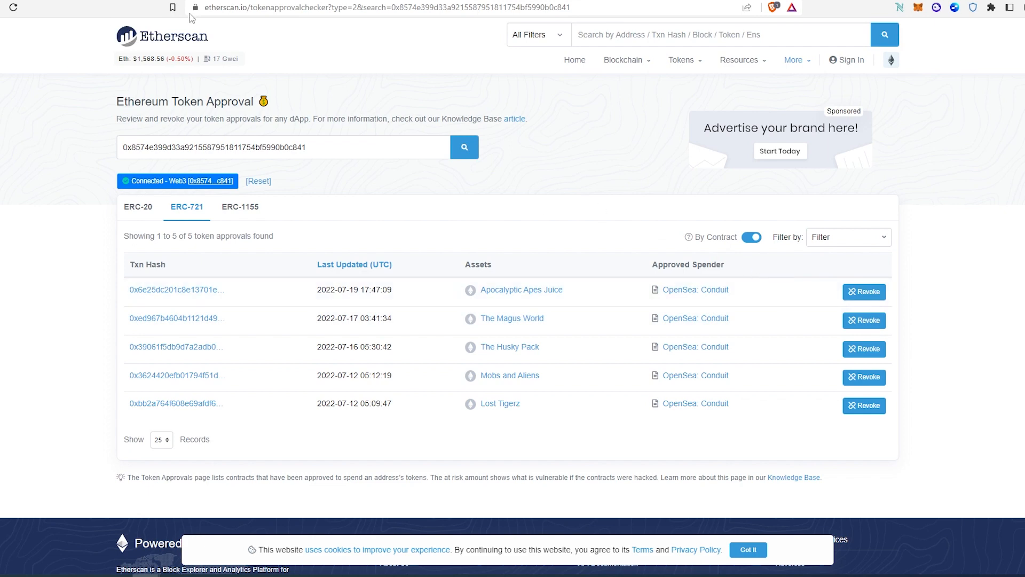
pyautogui.moveTo(495, 232)
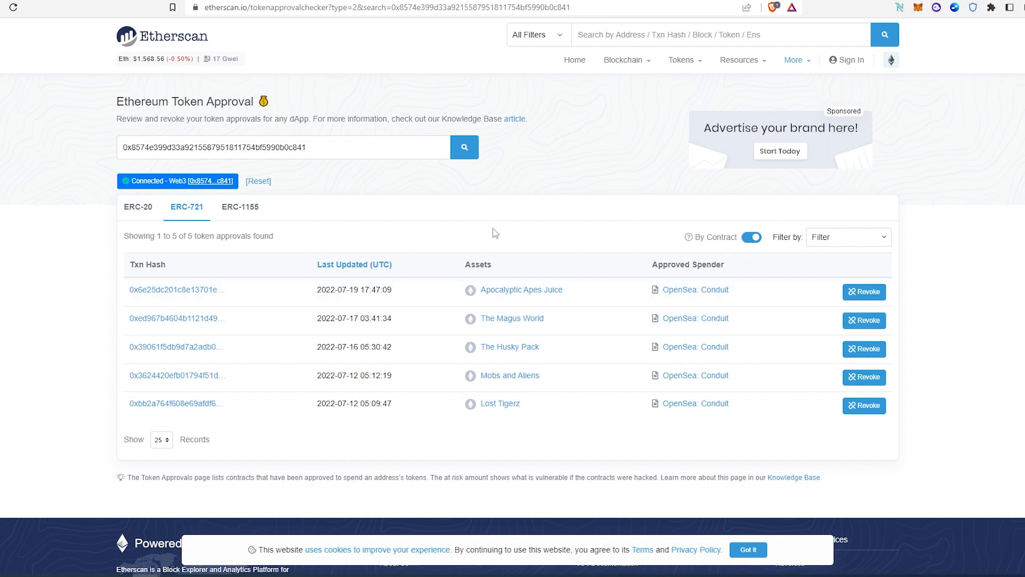
pyautogui.moveTo(383, 231)
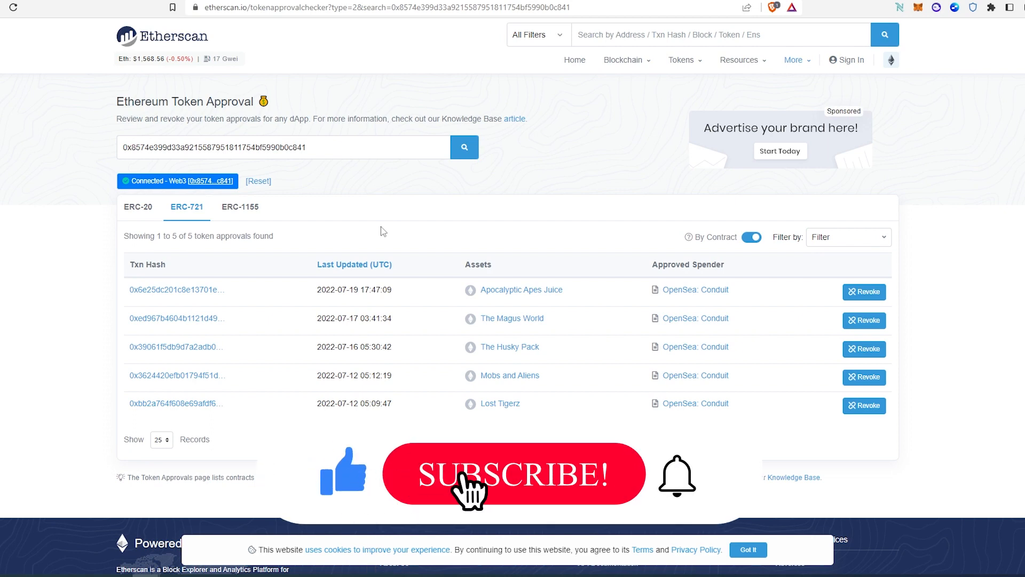
pyautogui.click(513, 473)
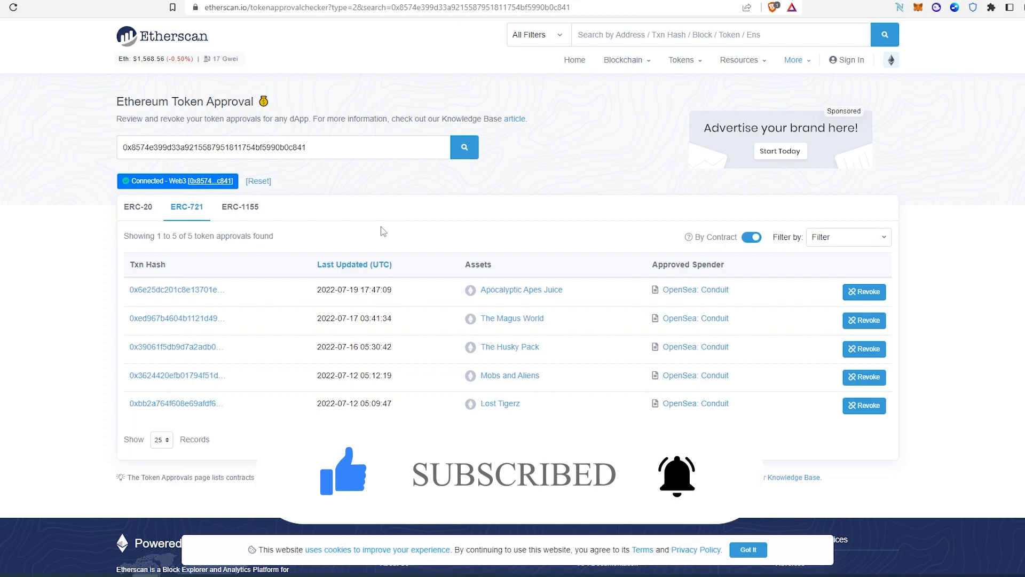